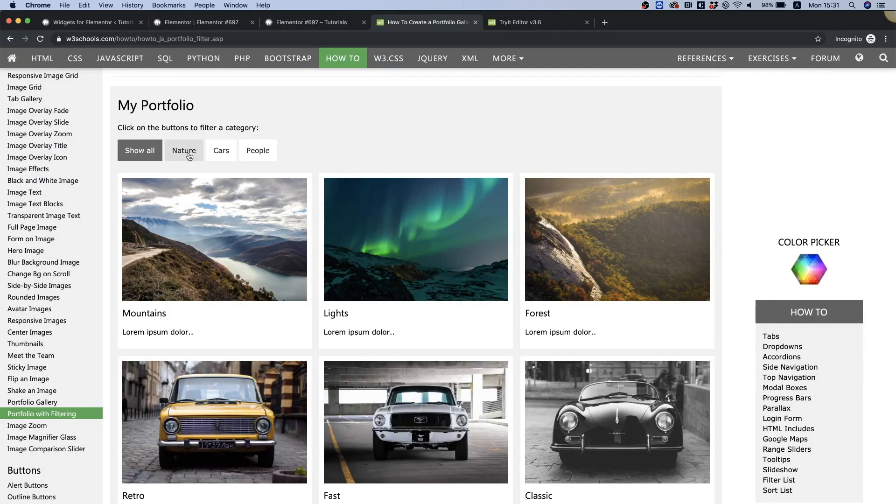
# Step: Try the demo's Nature and Cars category filters, then reach the Try it Yourself editor
pyautogui.click(220, 151)
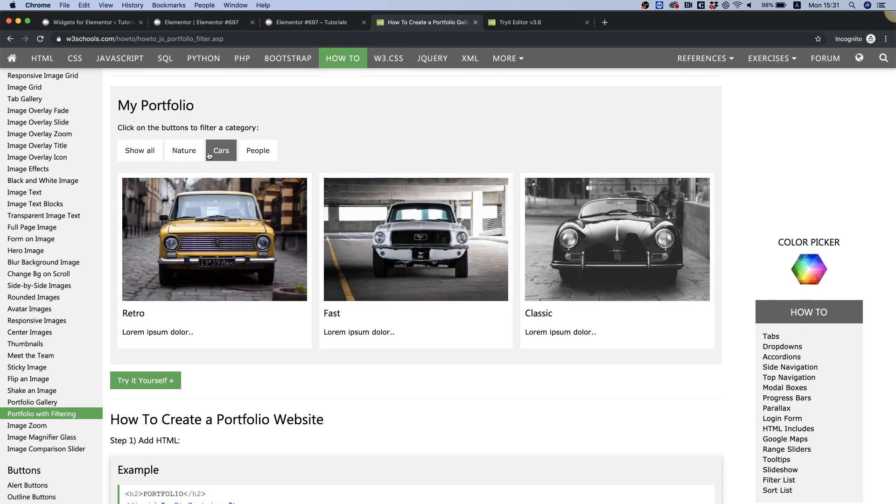
pyautogui.click(184, 151)
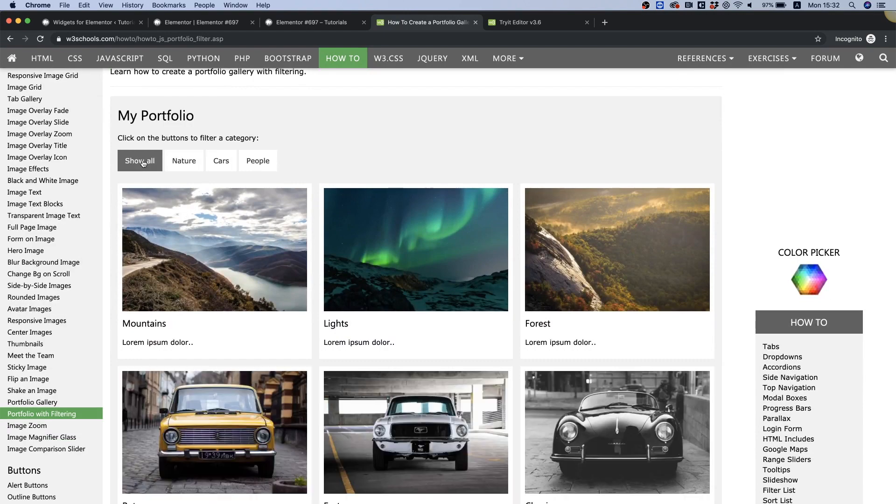
pyautogui.moveTo(161, 167)
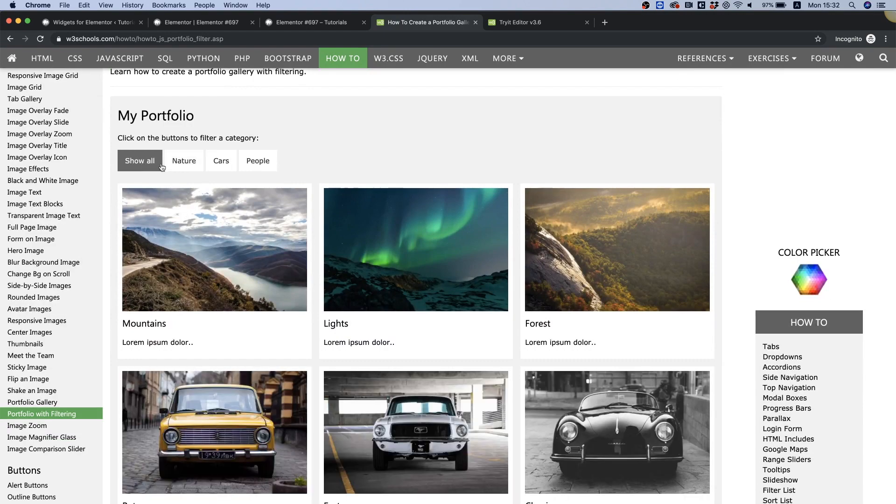
pyautogui.scroll(-3)
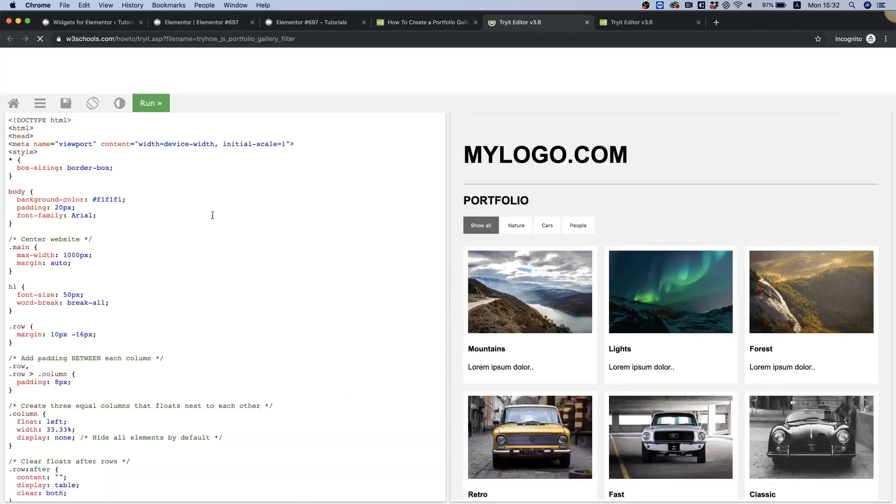
# Step: Read the gallery's HTML, show only the Nature tiles, then return to the WordPress widget library
pyautogui.click(151, 103)
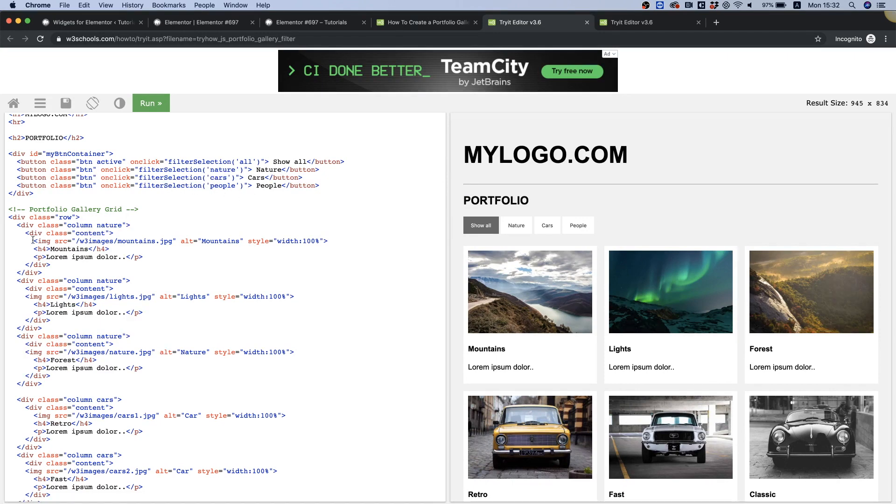
pyautogui.click(515, 225)
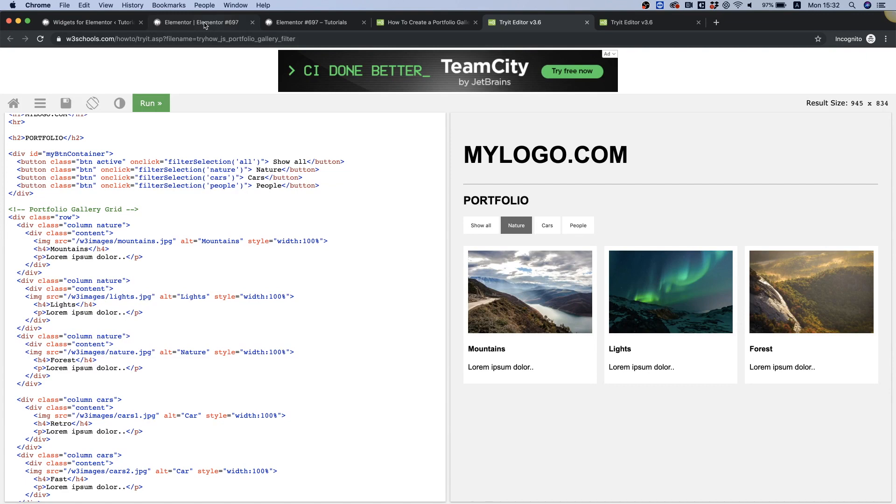
pyautogui.click(89, 22)
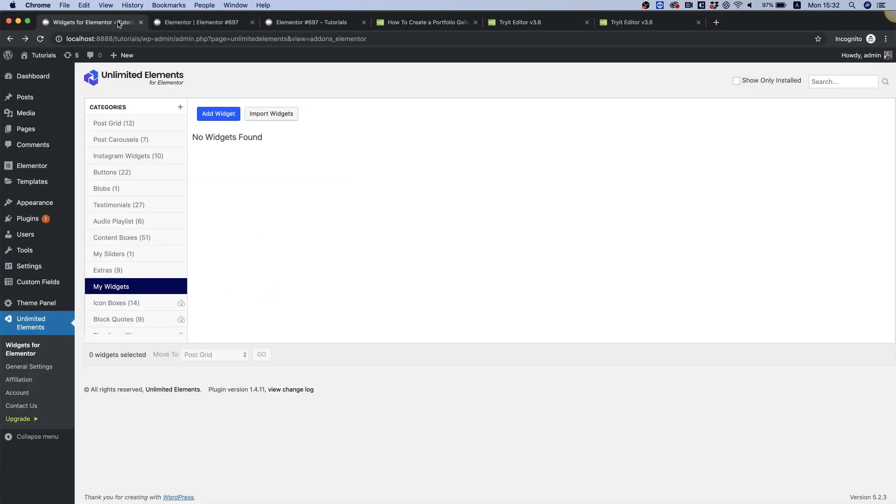
pyautogui.moveTo(118, 23)
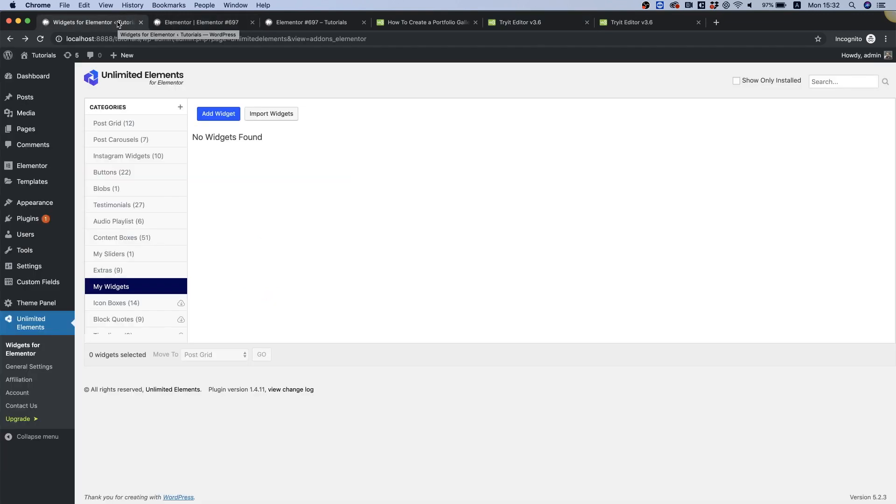
pyautogui.moveTo(49, 115)
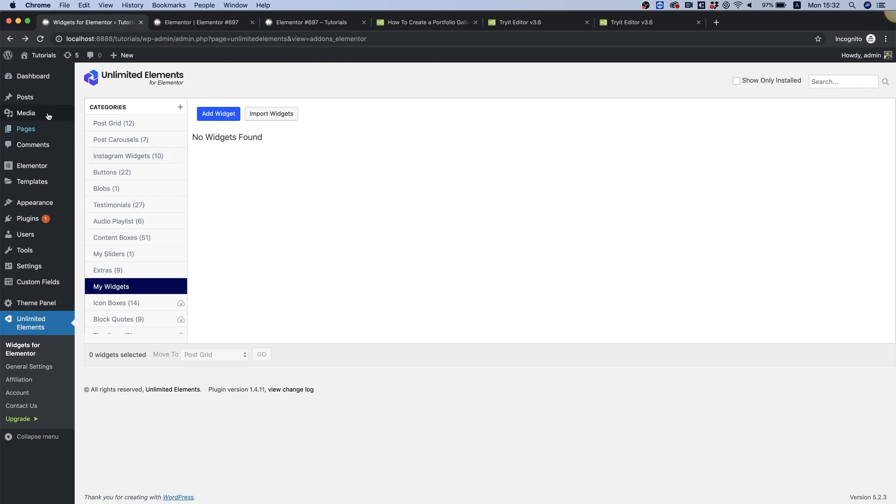
# Step: Show the All Posts list to review the Summer and Winter categories
pyautogui.click(25, 96)
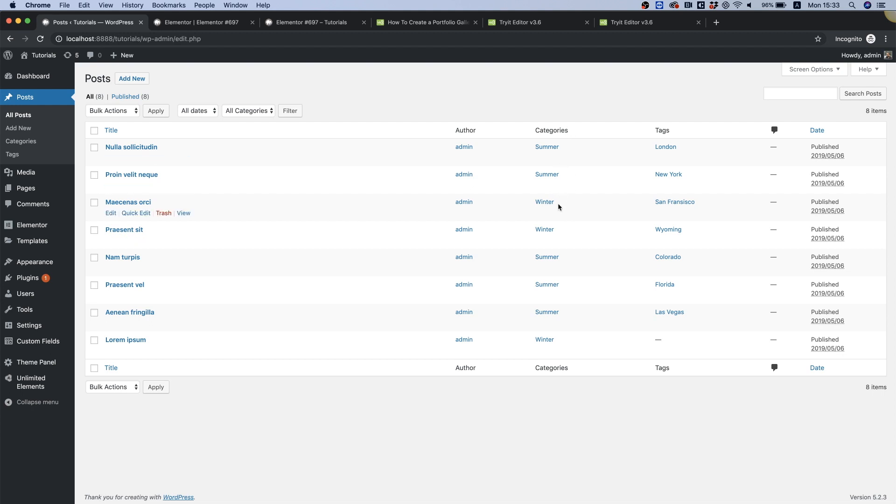
pyautogui.moveTo(510, 255)
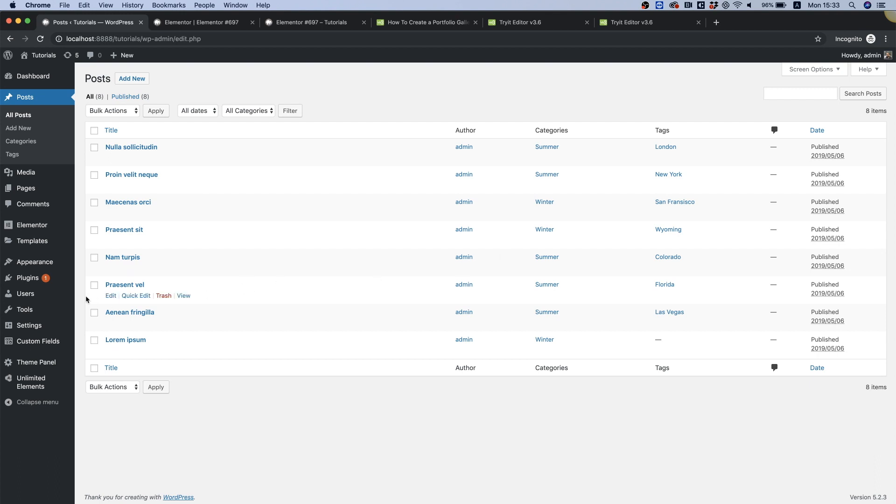
pyautogui.moveTo(29, 324)
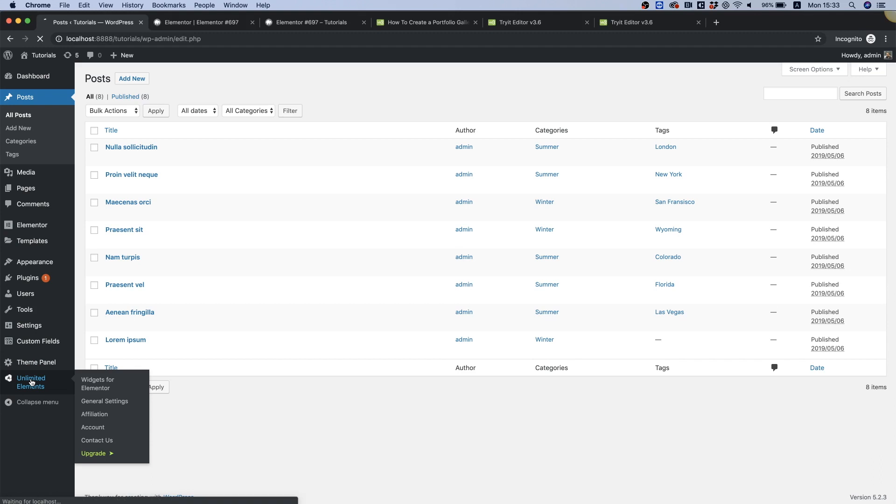
# Step: Create a new Unlimited Elements widget titled 'Filter Post Gallery'
pyautogui.click(98, 384)
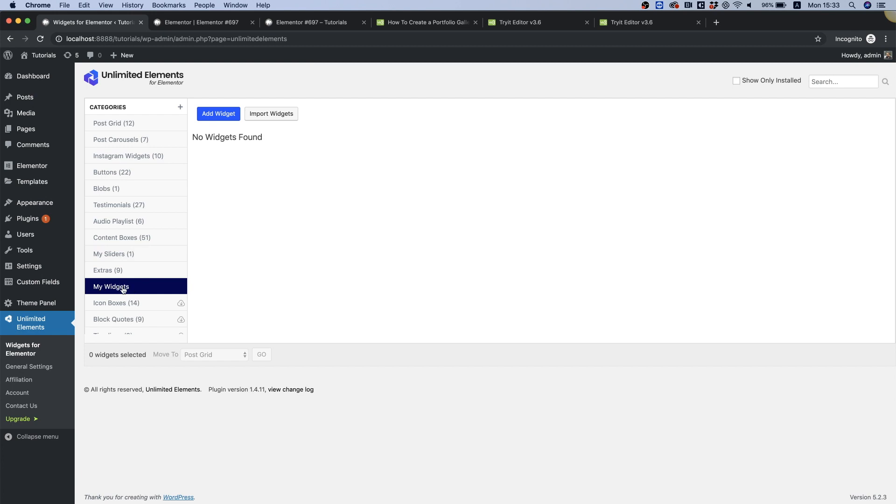
pyautogui.click(218, 113)
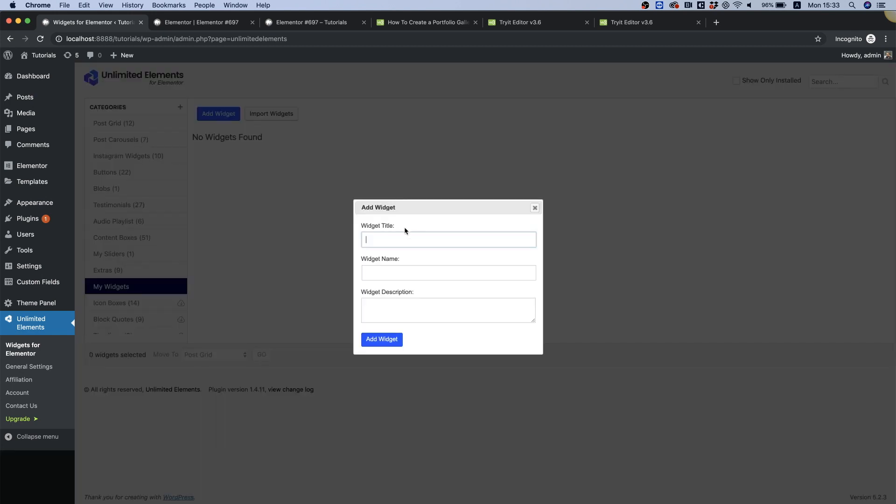
pyautogui.write('Filter Post Gallery')
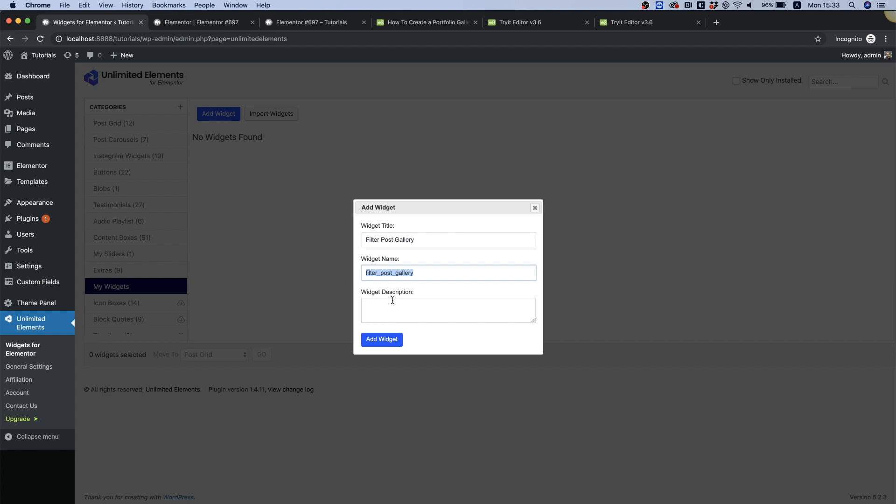
pyautogui.click(381, 338)
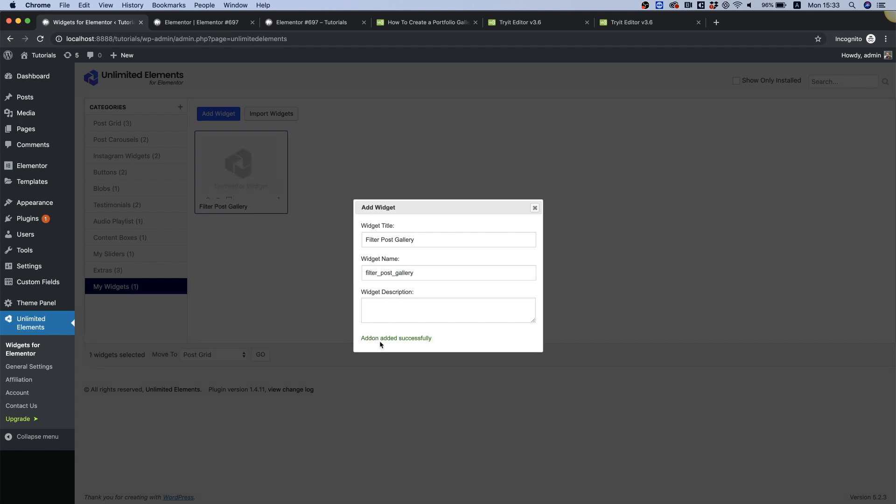
pyautogui.click(534, 207)
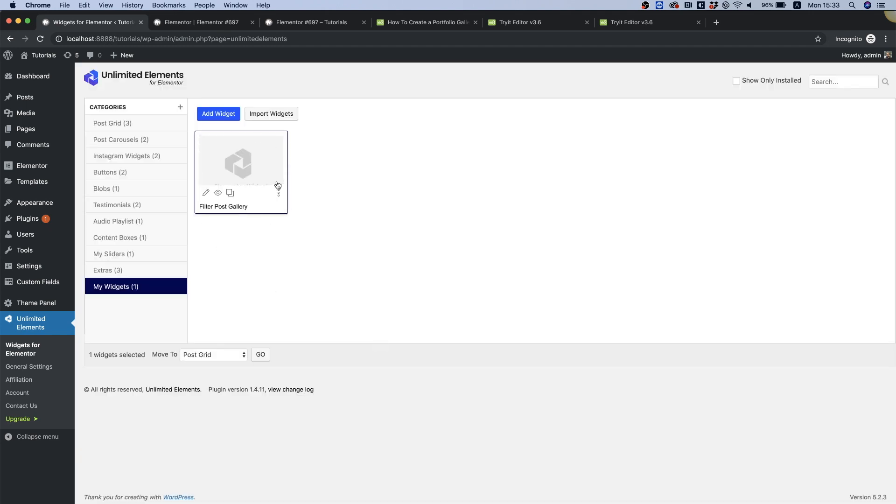
# Step: Add a Posts Terms attribute titled 'Filter' to the Filter Post Gallery widget
pyautogui.click(206, 192)
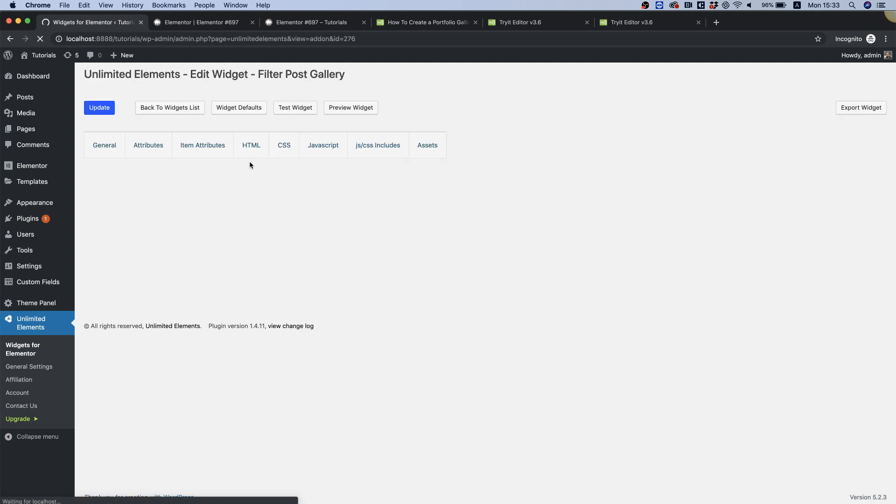
pyautogui.click(148, 145)
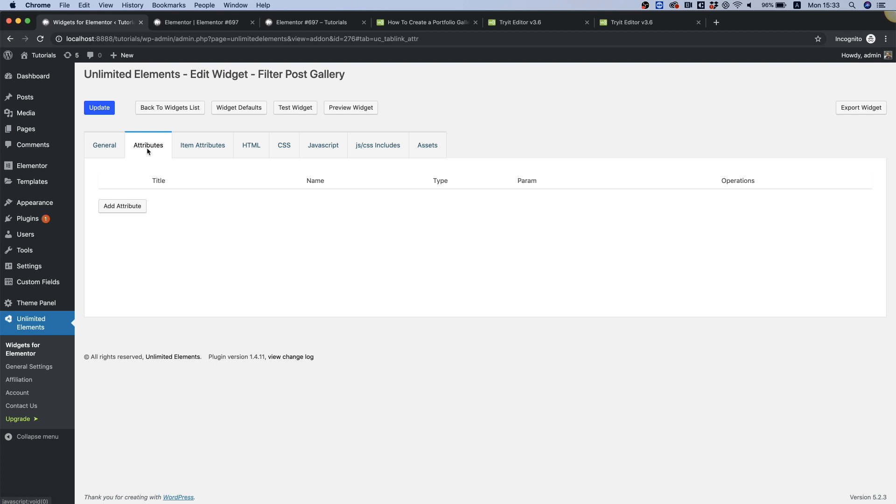
pyautogui.moveTo(119, 202)
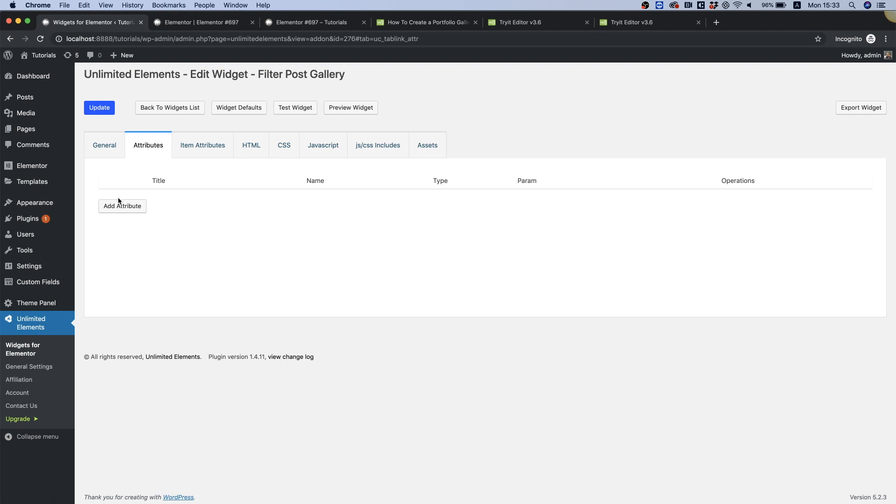
pyautogui.click(121, 205)
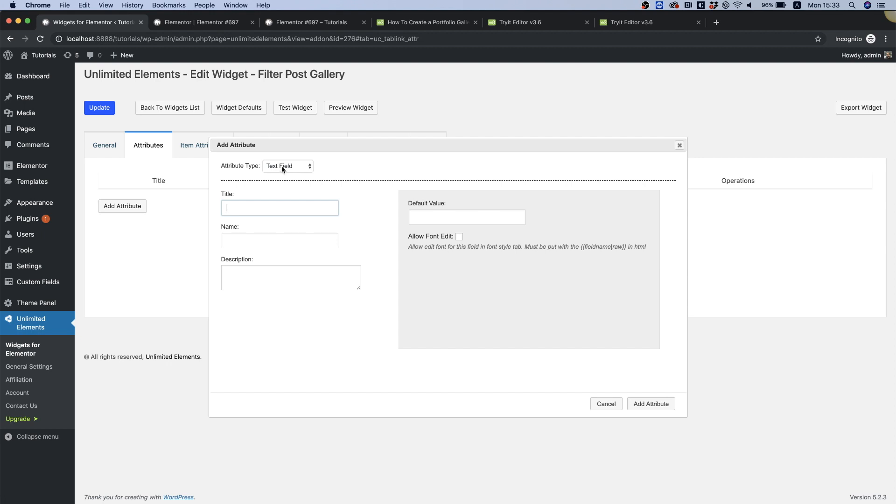
pyautogui.click(287, 166)
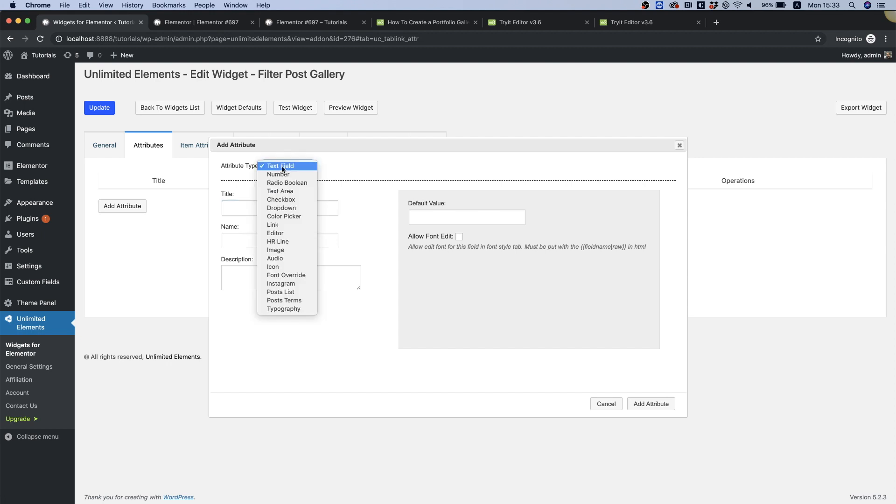
pyautogui.click(283, 300)
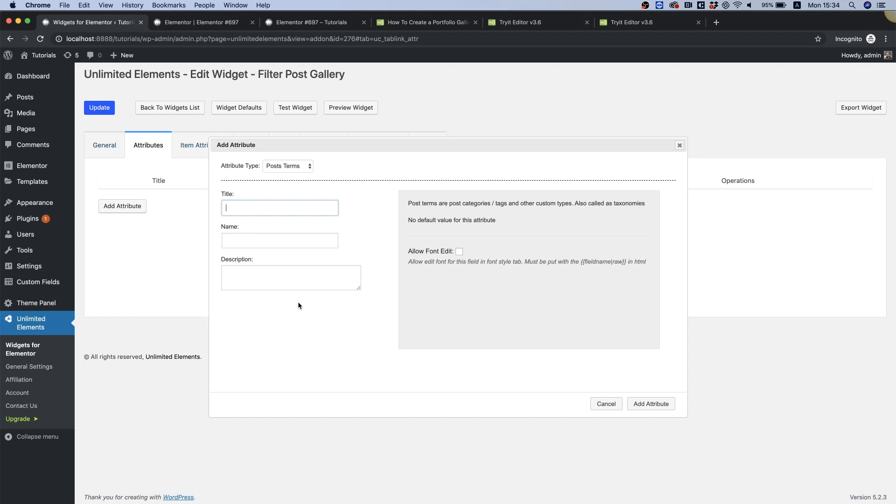
pyautogui.moveTo(273, 254)
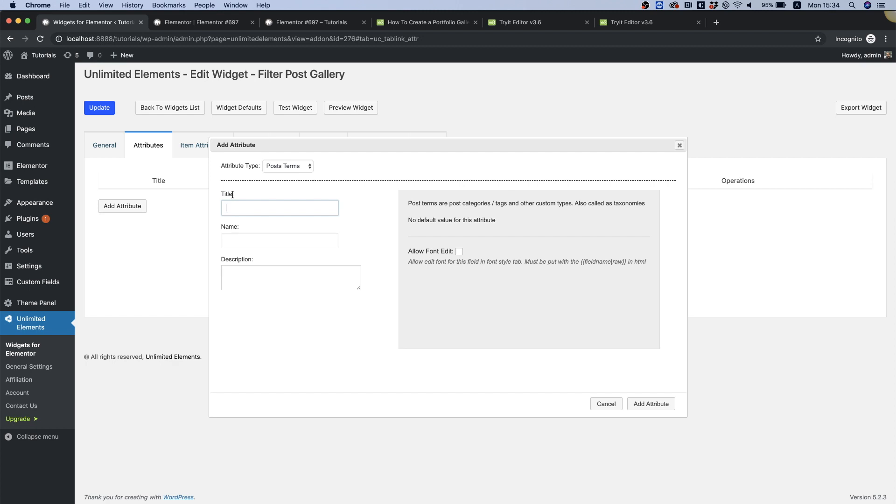
pyautogui.write('Filter')
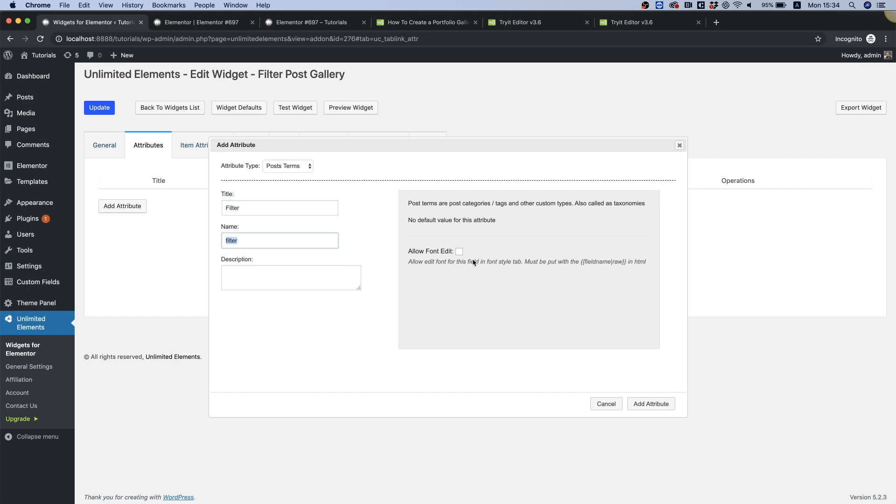
pyautogui.click(651, 404)
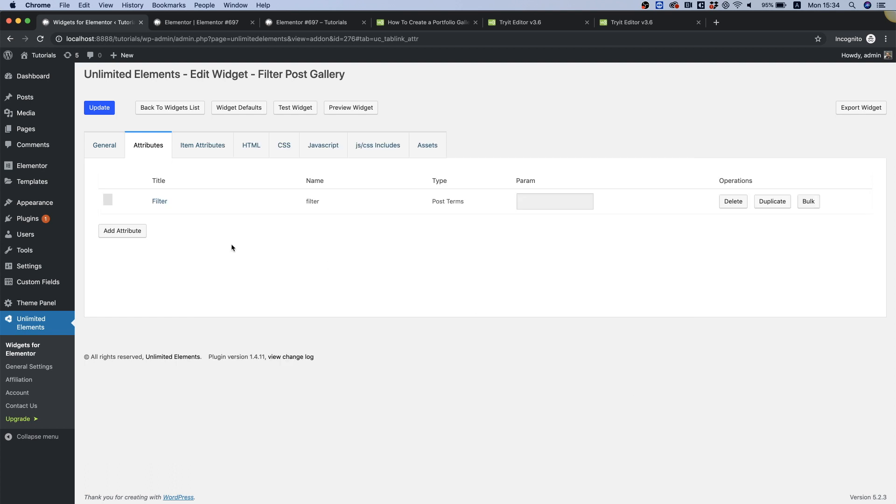
pyautogui.moveTo(197, 244)
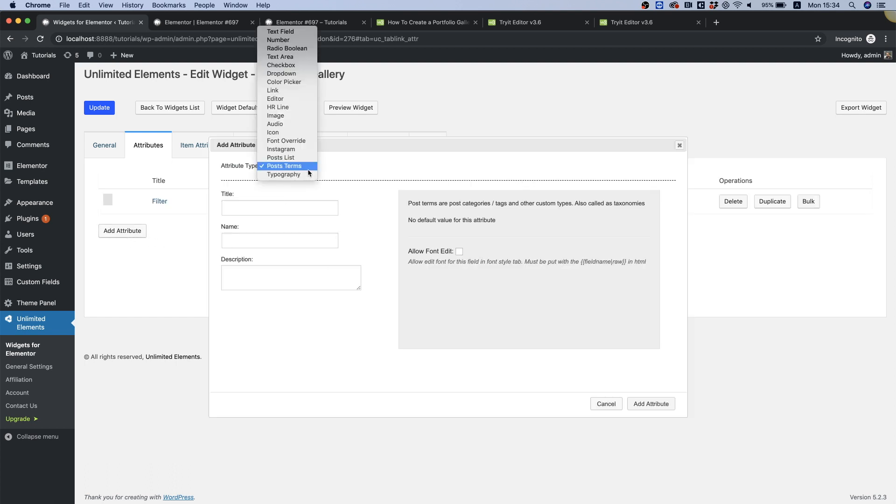
# Step: Add a Posts List attribute 'Posts' with example post Nulla sollicitudin and Use Post Category enabled
pyautogui.click(280, 157)
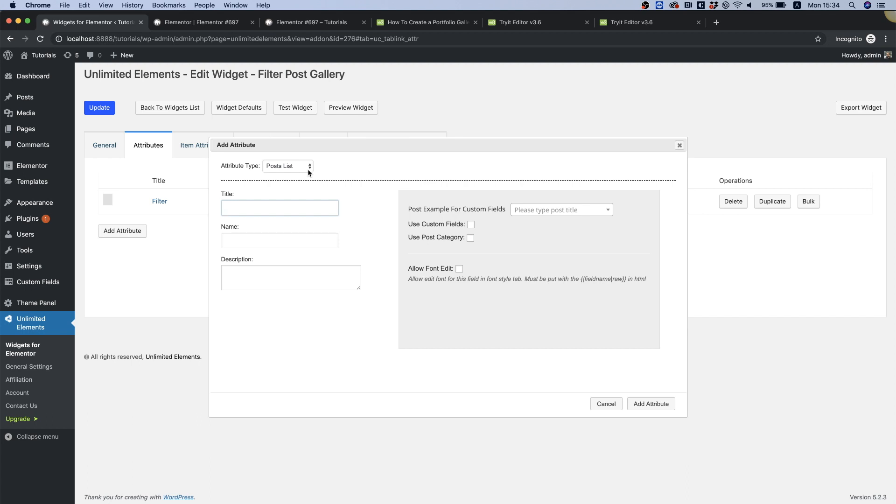
pyautogui.write('Posts')
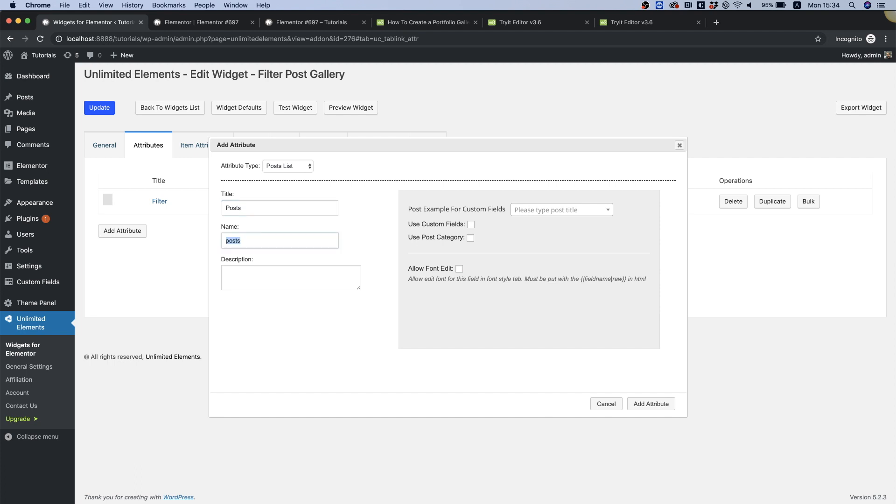
pyautogui.moveTo(430, 222)
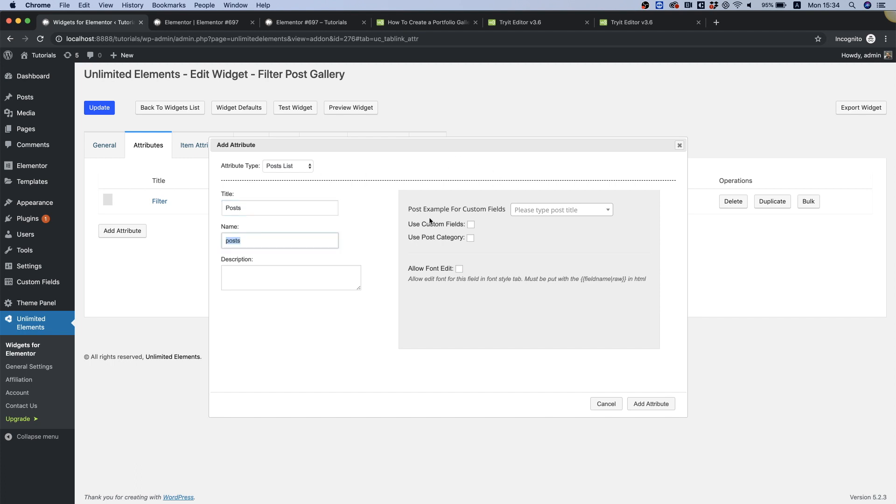
pyautogui.click(559, 210)
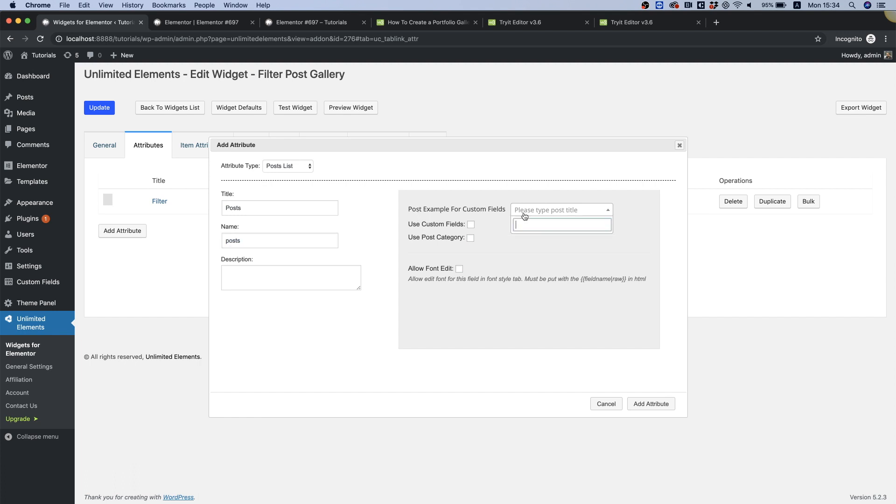
pyautogui.write('n')
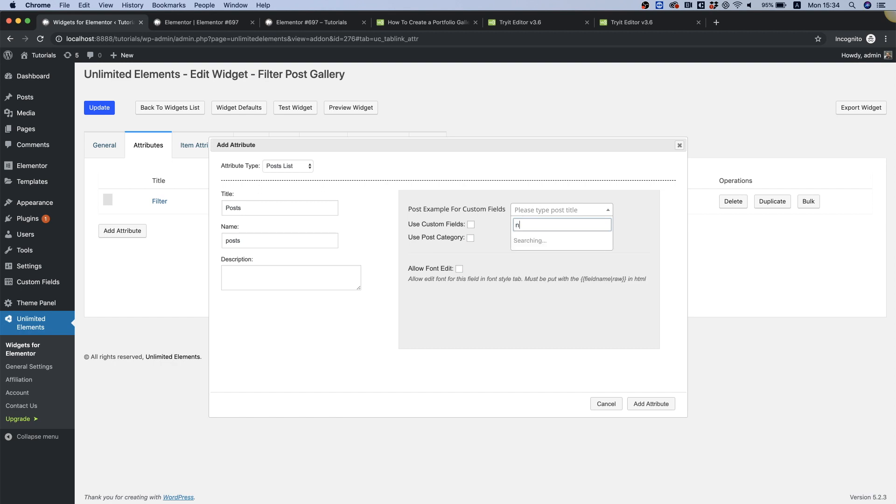
pyautogui.write('ulla')
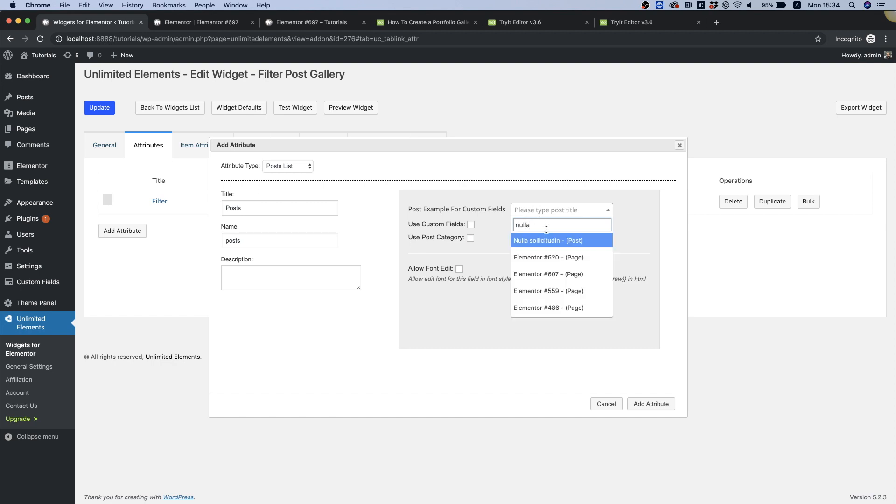
pyautogui.click(548, 239)
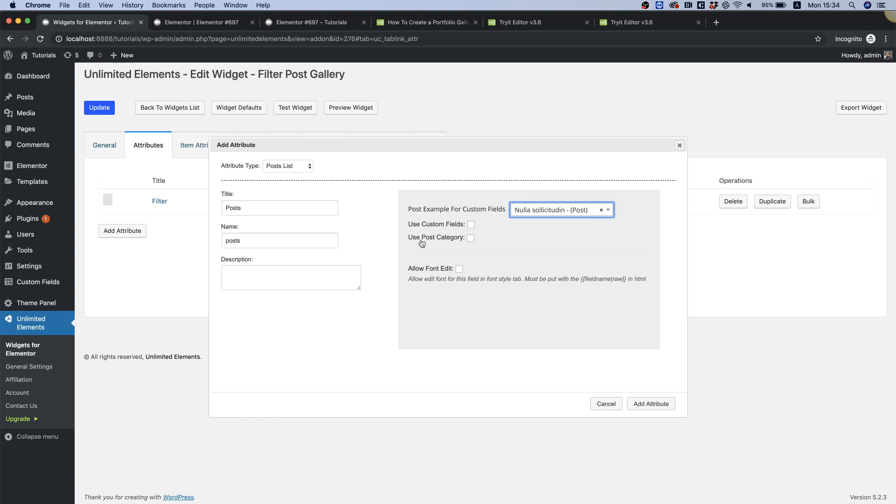
pyautogui.click(470, 238)
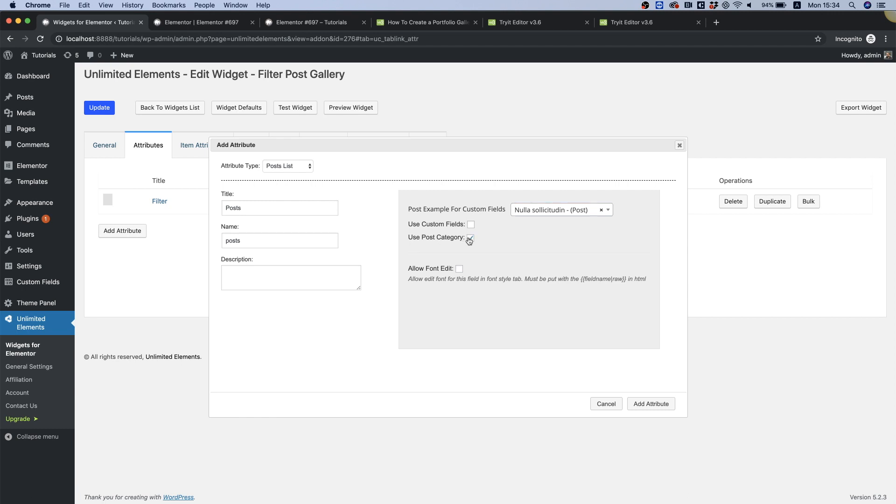
pyautogui.click(651, 403)
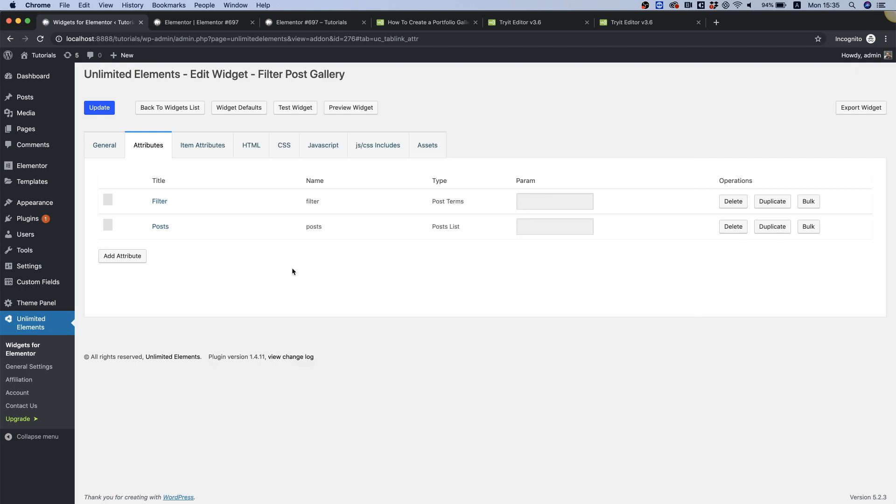
# Step: Trim the widget HTML's term loop down to the name and slug output lines
pyautogui.click(251, 144)
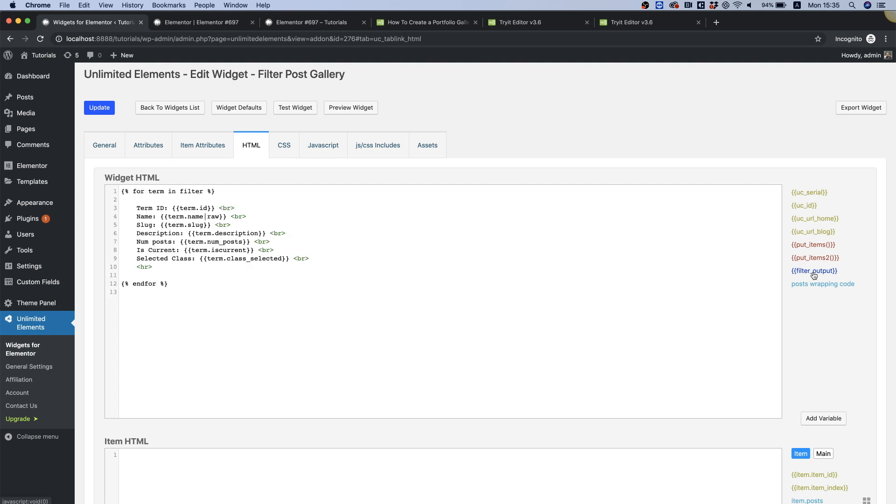
pyautogui.moveTo(120, 335)
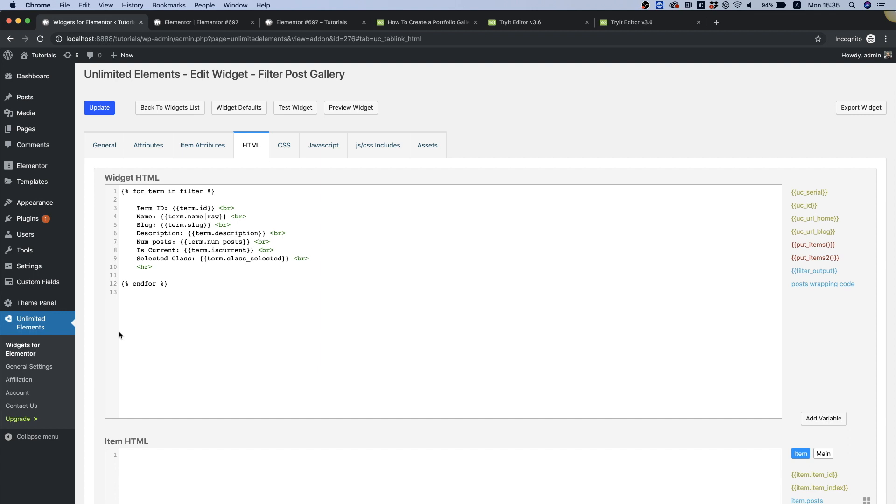
pyautogui.moveTo(149, 235)
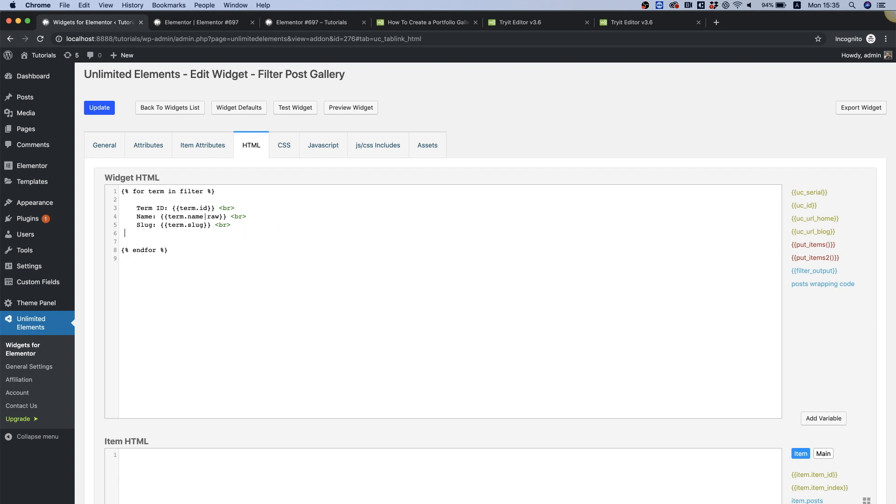
pyautogui.press('Backspace')
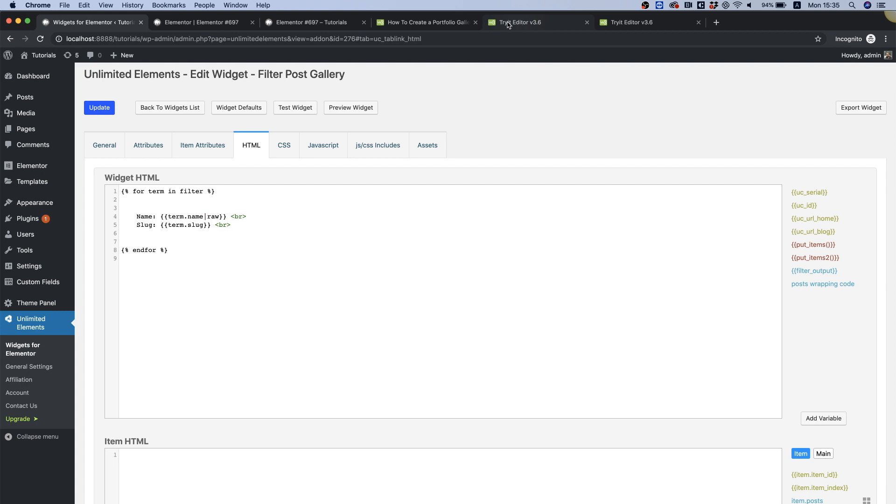
# Step: Reset the W3Schools preview to Show all and return with the myBtnContainer markup to the widget editor
pyautogui.click(519, 22)
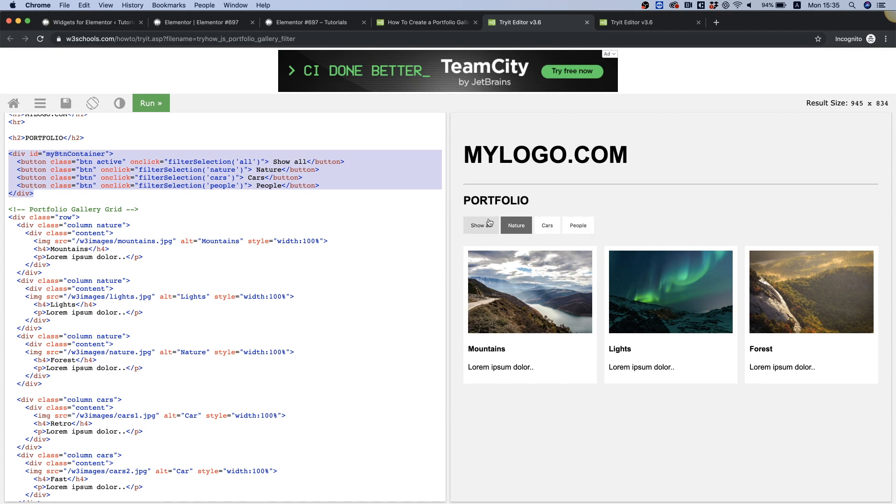
pyautogui.click(480, 225)
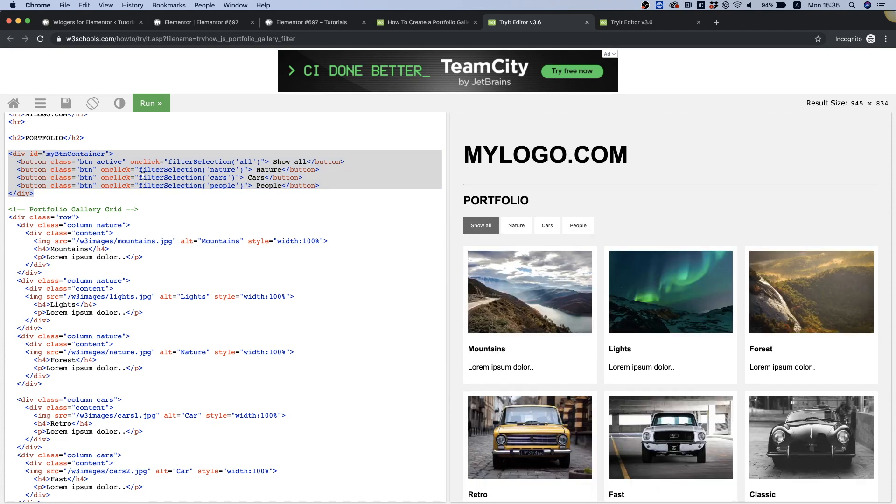
pyautogui.click(88, 23)
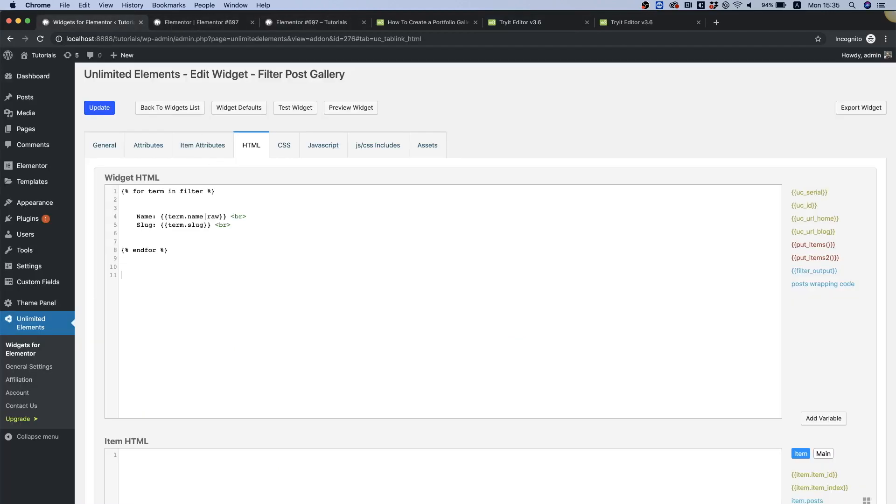
# Step: Paste the myBtnContainer div below the loop and select the Nature, Cars and People button lines
pyautogui.write('<div id="myBtnContainer">')
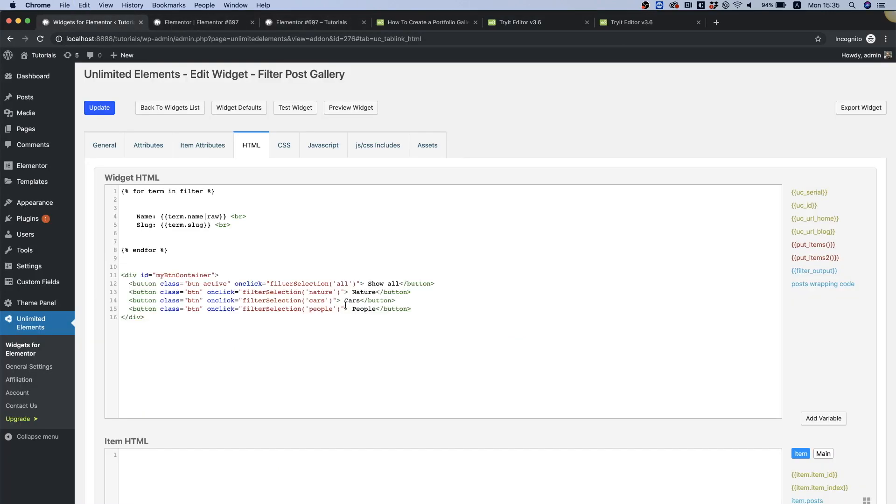
pyautogui.moveTo(125, 300); pyautogui.dragTo(411, 309)
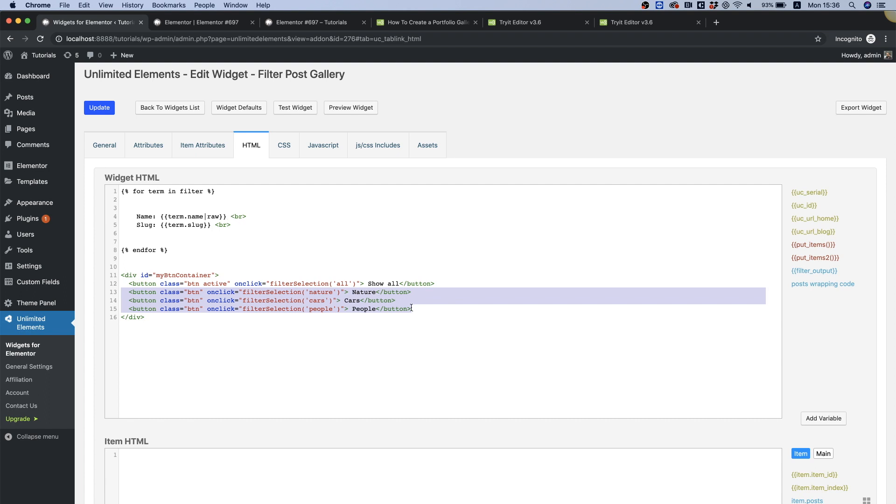
# Step: Wrap the loop in the container with one button labelled {{term.name|raw}} filtering by {{term.slug}}
pyautogui.click(431, 286)
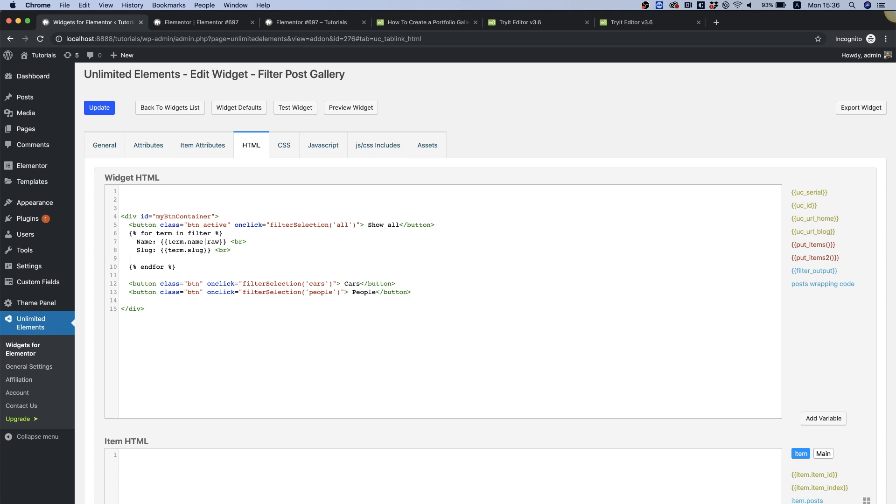
pyautogui.write('<button class="btn" onclick="filterSelection(\'nature\')"> Nature</button>')
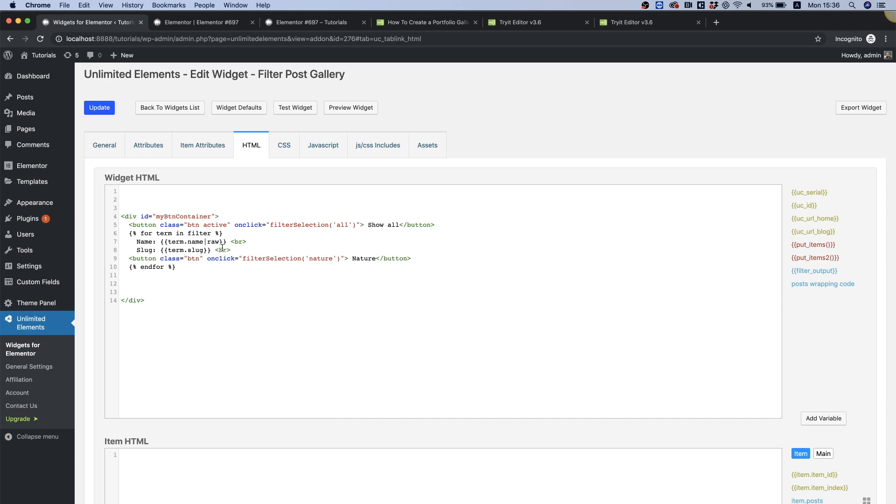
pyautogui.doubleClick(192, 242)
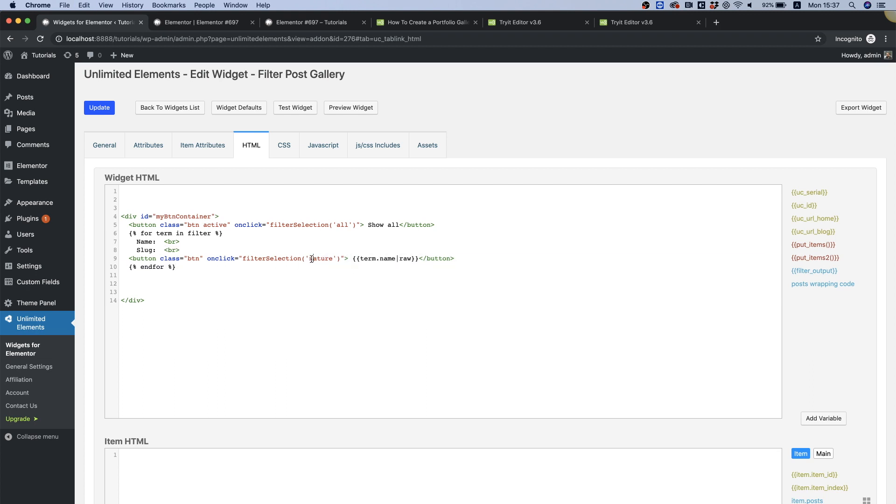
pyautogui.doubleClick(320, 258)
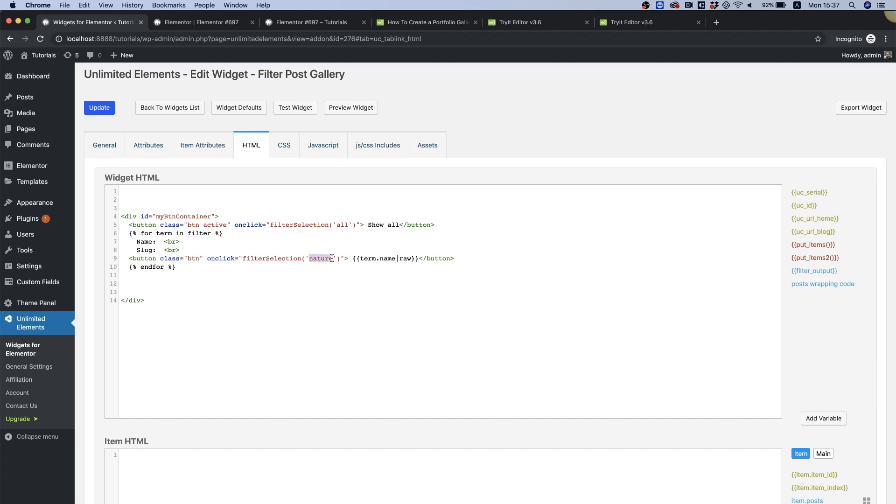
pyautogui.write('{{term.slug}}')
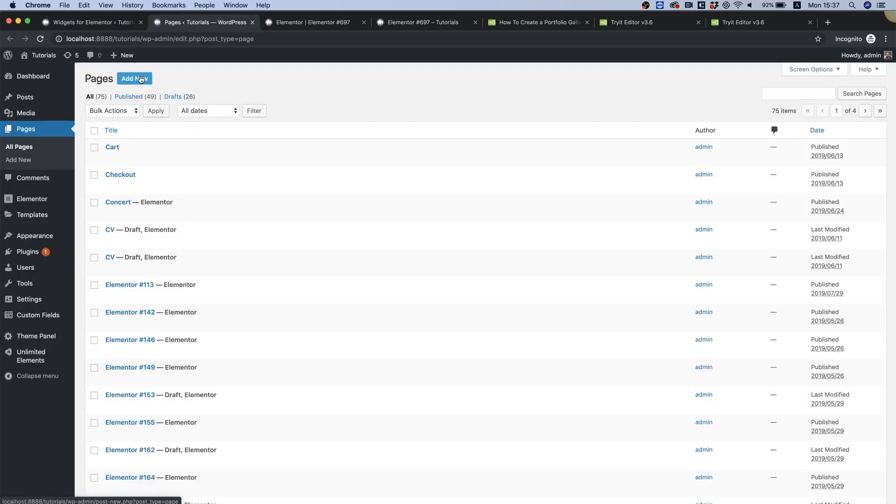
# Step: Create a new Elementor page holding the Filter Post Gallery widget and check its taxonomy setting
pyautogui.click(134, 78)
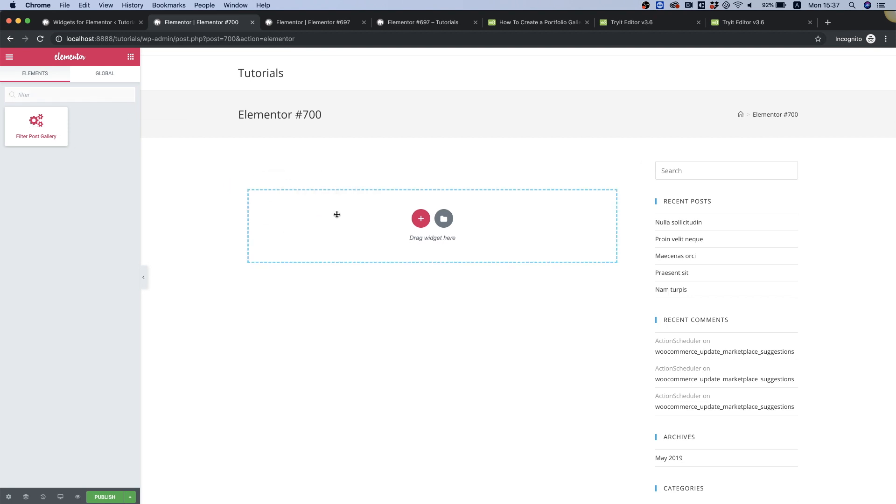
pyautogui.click(35, 126)
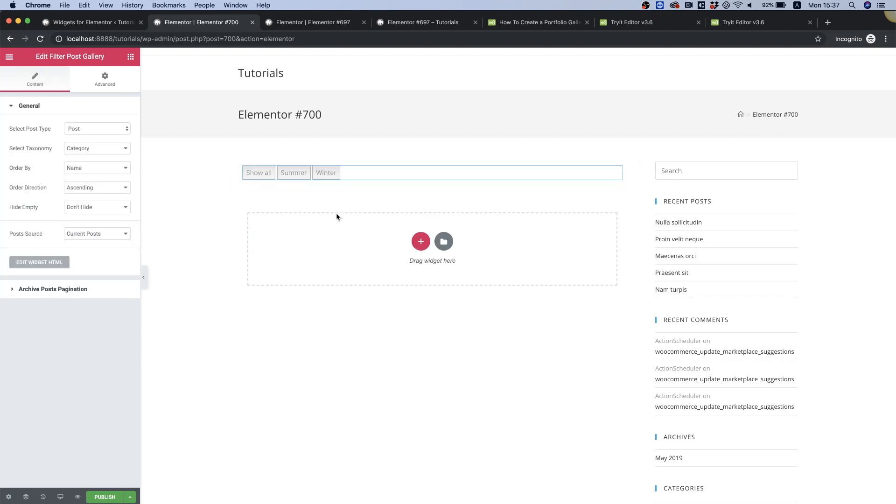
pyautogui.moveTo(293, 208)
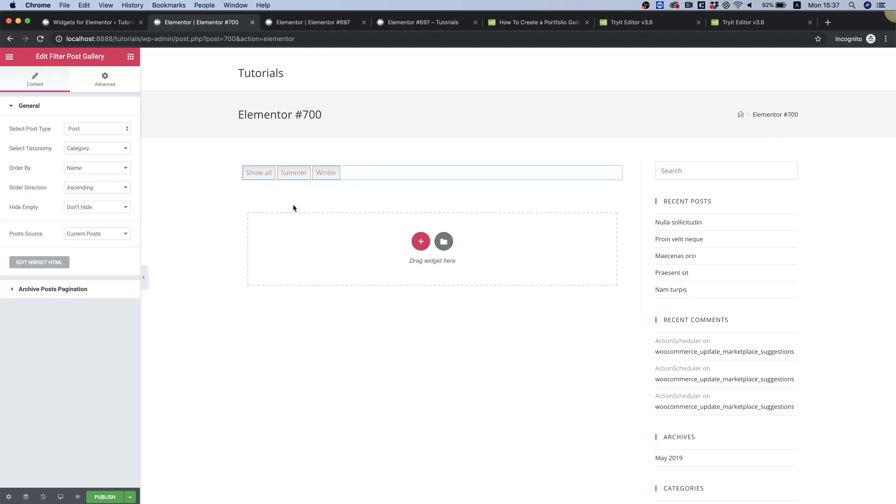
pyautogui.click(263, 172)
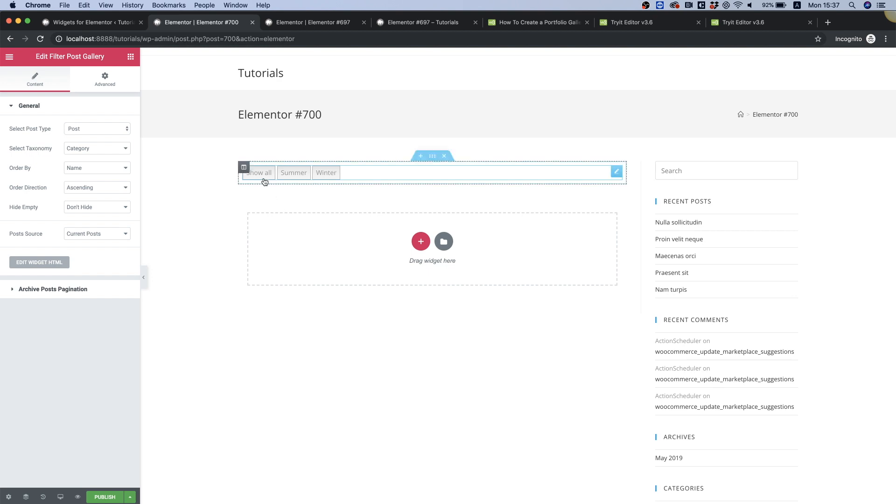
pyautogui.moveTo(280, 179)
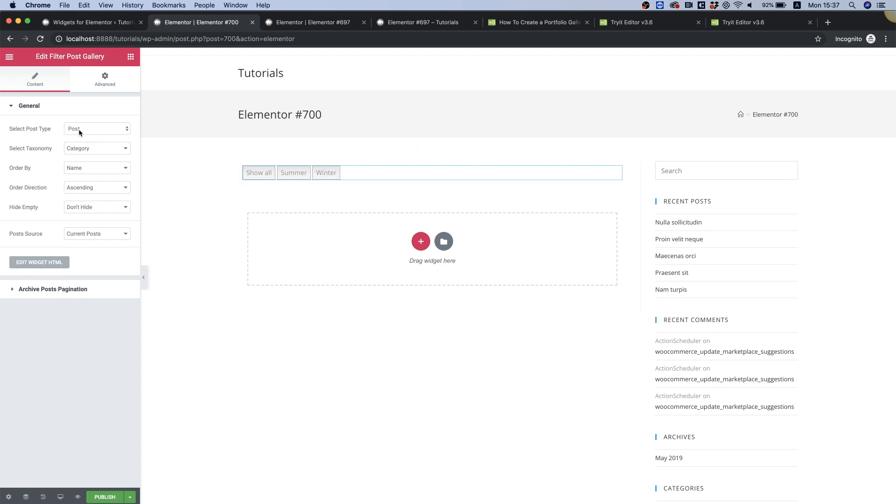
pyautogui.moveTo(77, 155)
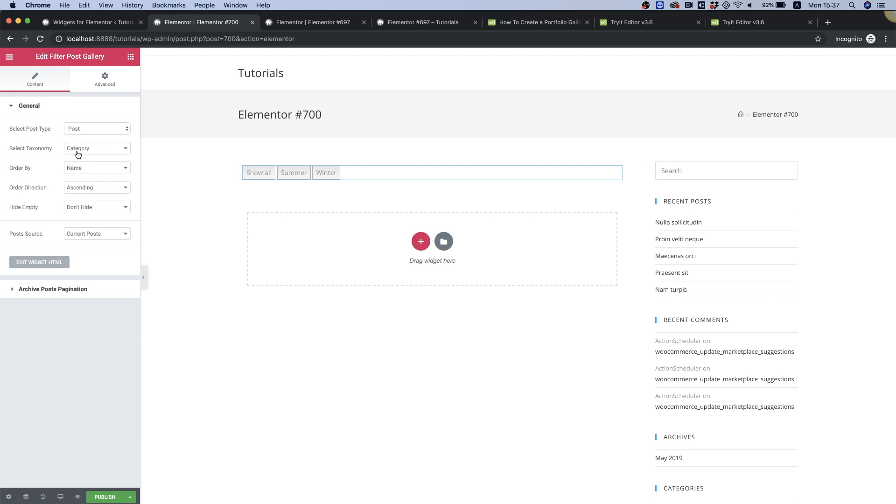
pyautogui.click(89, 22)
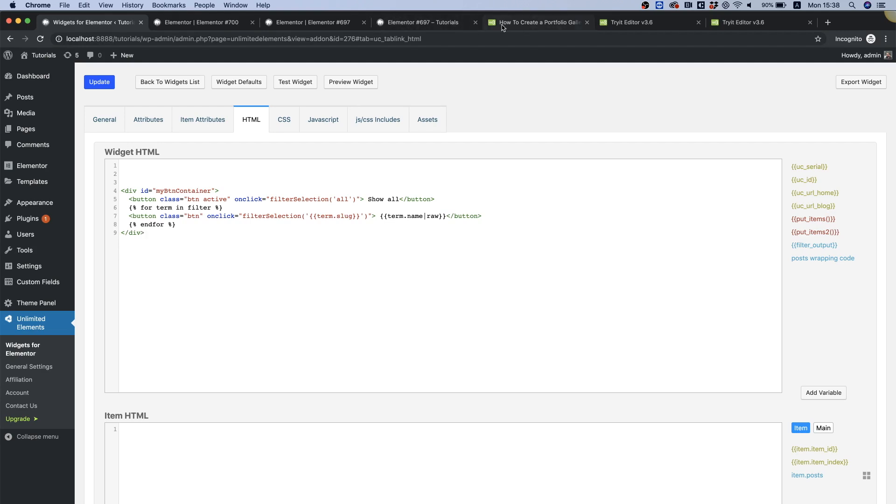
# Step: Select the W3Schools example's div class="row" block with its first Mountains column
pyautogui.click(538, 23)
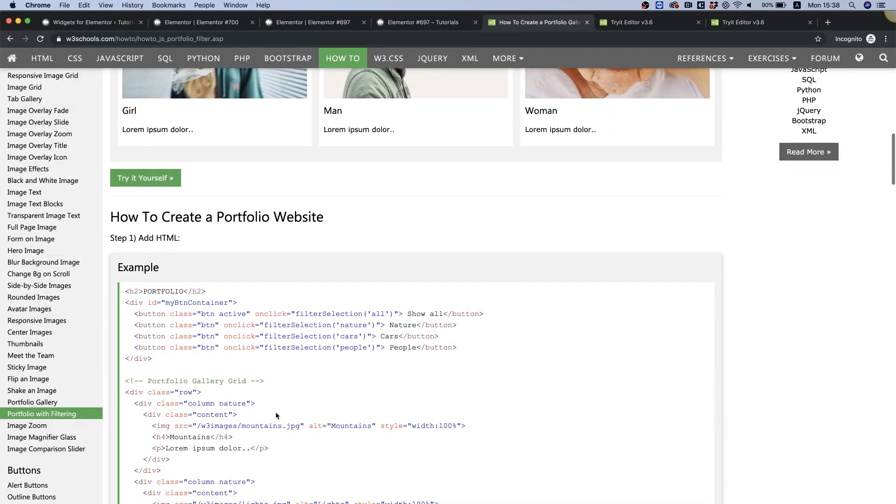
pyautogui.scroll(-3)
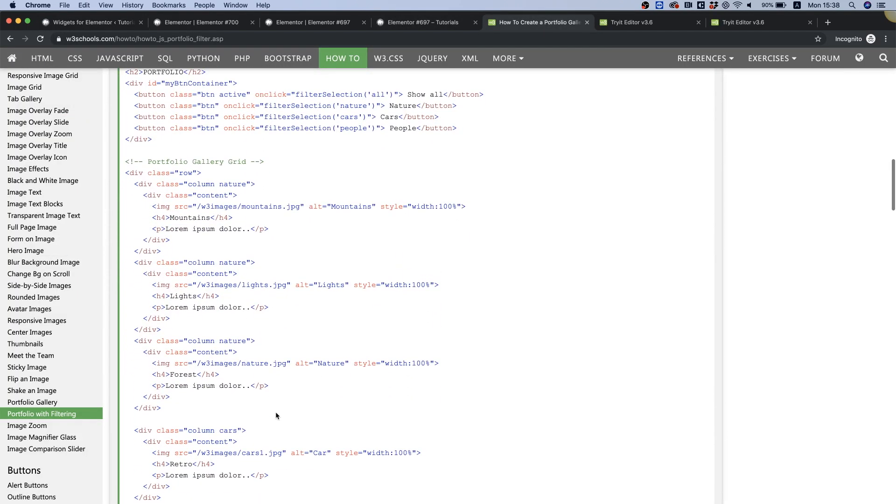
pyautogui.scroll(-3)
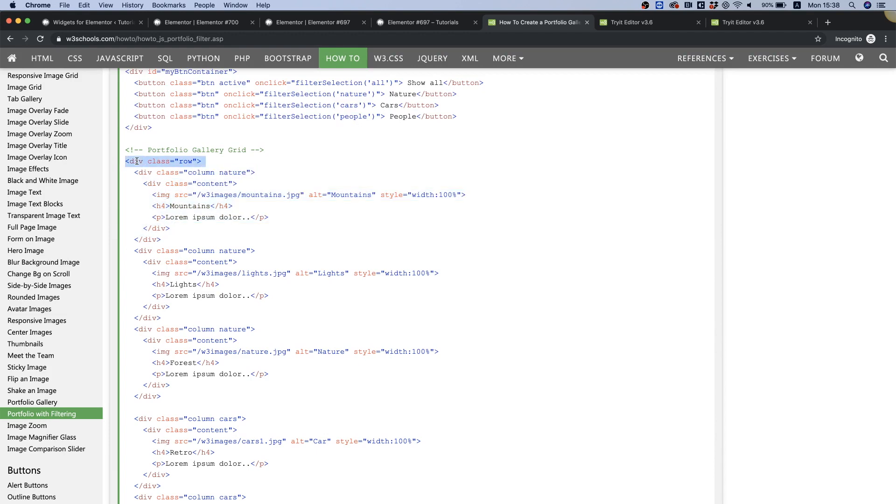
pyautogui.scroll(-3)
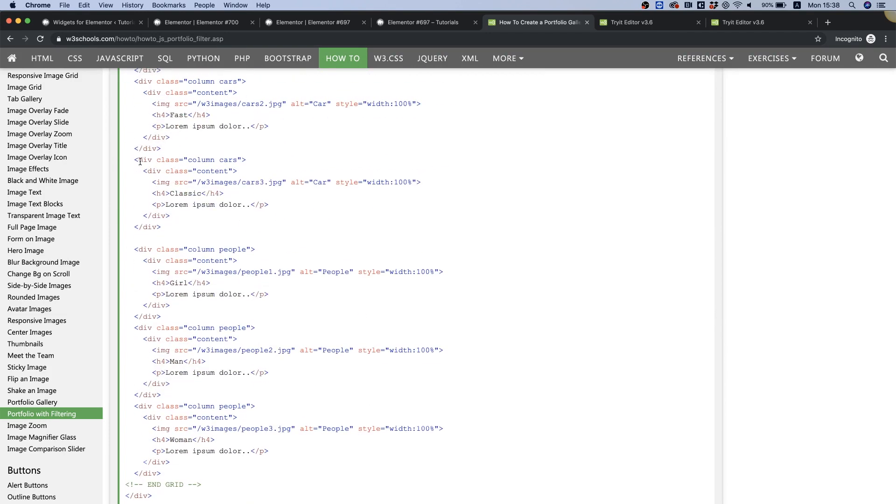
pyautogui.scroll(3)
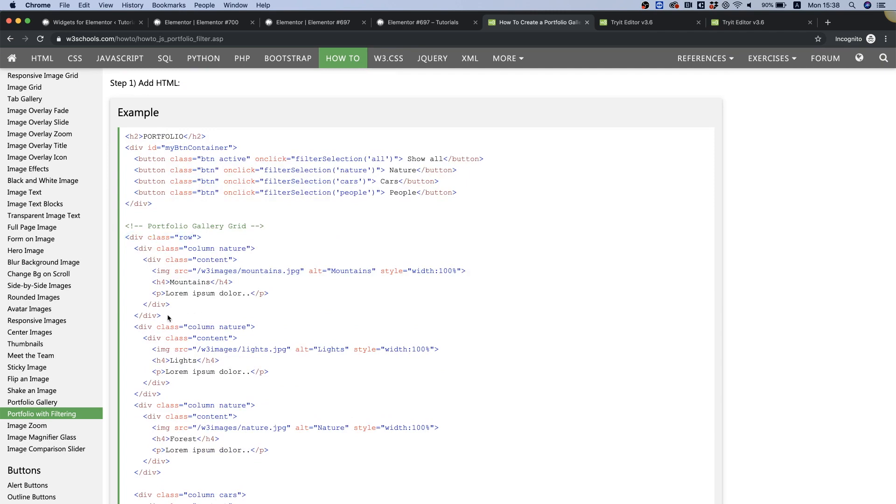
pyautogui.moveTo(123, 237); pyautogui.dragTo(170, 315)
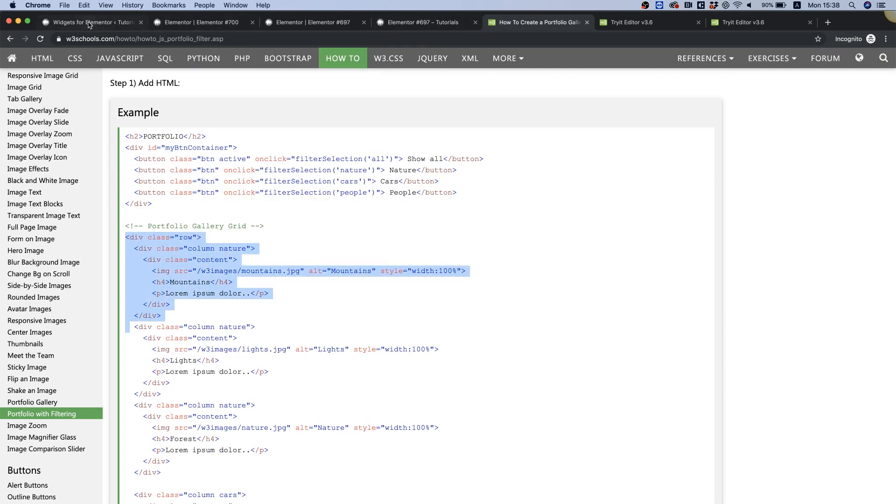
# Step: Wrap {{put_items()}} in <div class="row"> in Widget HTML and start Item HTML with <div class="column nature">
pyautogui.click(88, 22)
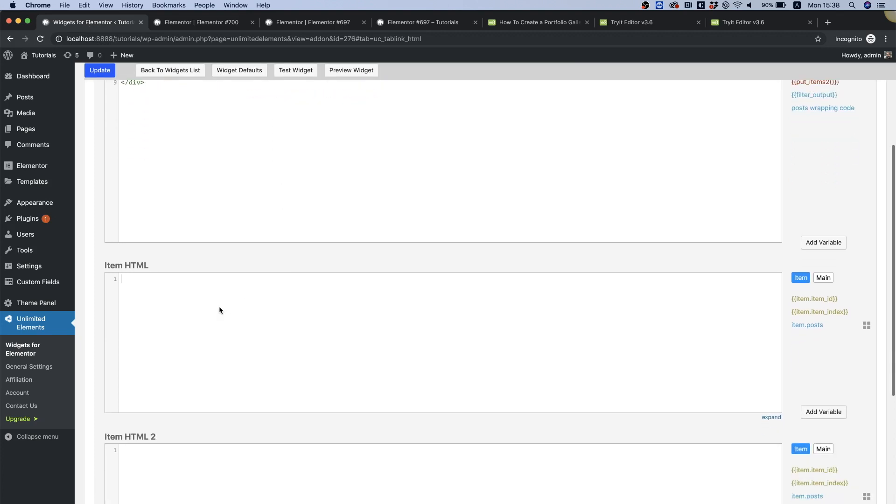
pyautogui.write('<div class="row">')
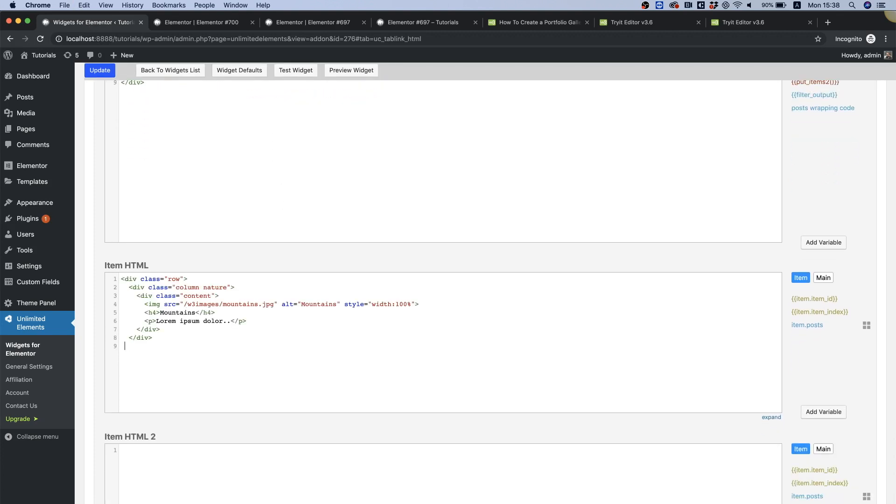
pyautogui.write('</di')
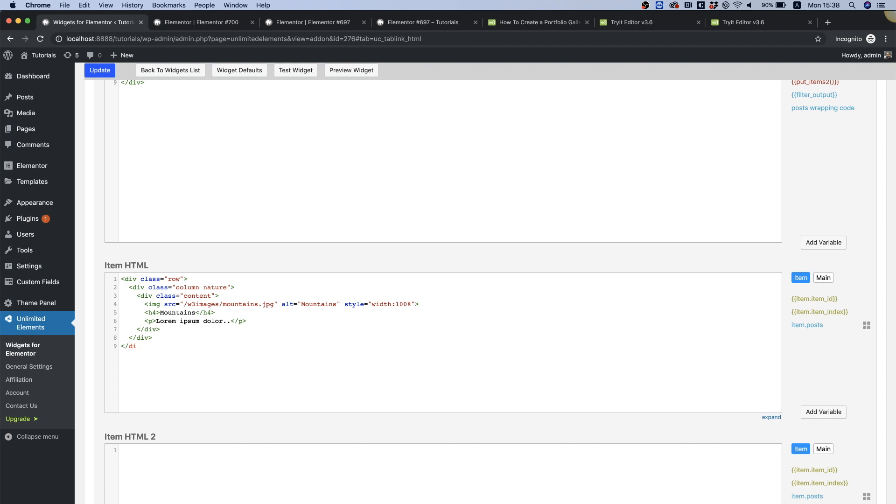
pyautogui.write('v>')
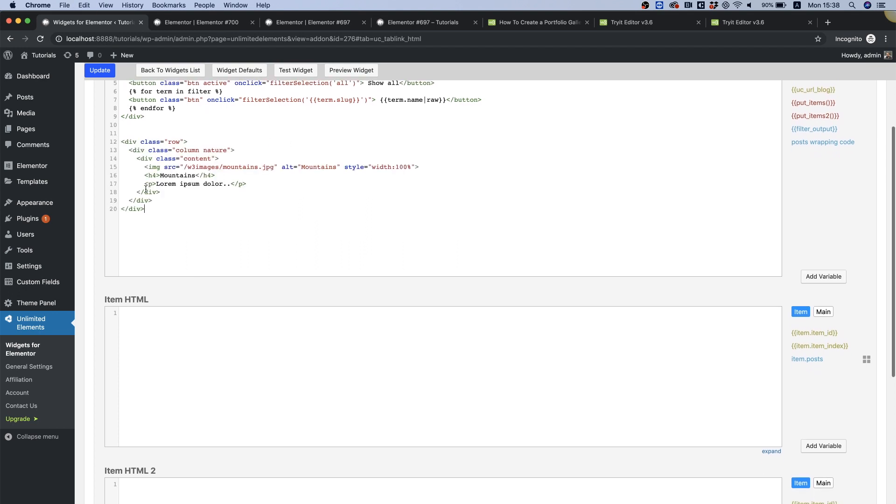
pyautogui.moveTo(136, 159); pyautogui.dragTo(152, 200)
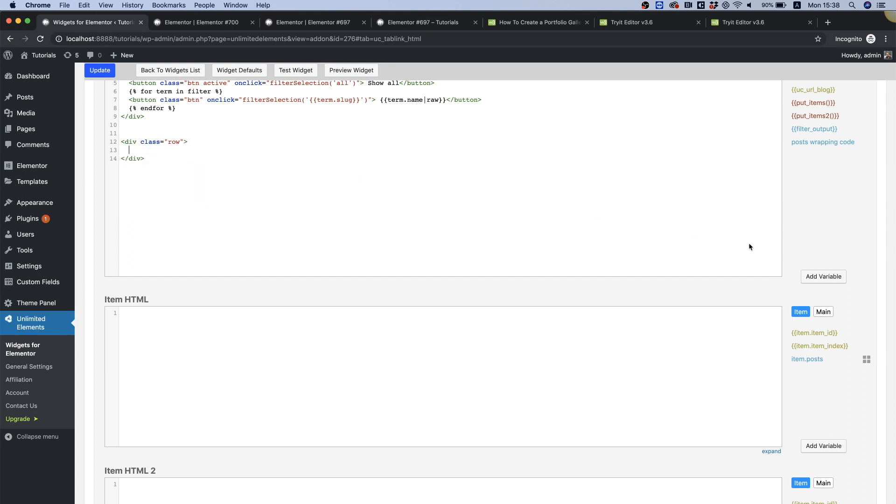
pyautogui.click(812, 103)
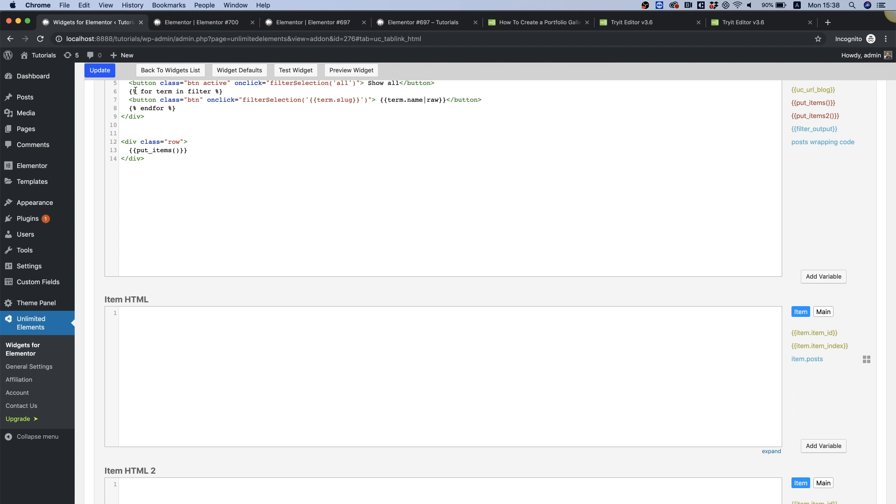
pyautogui.click(154, 142)
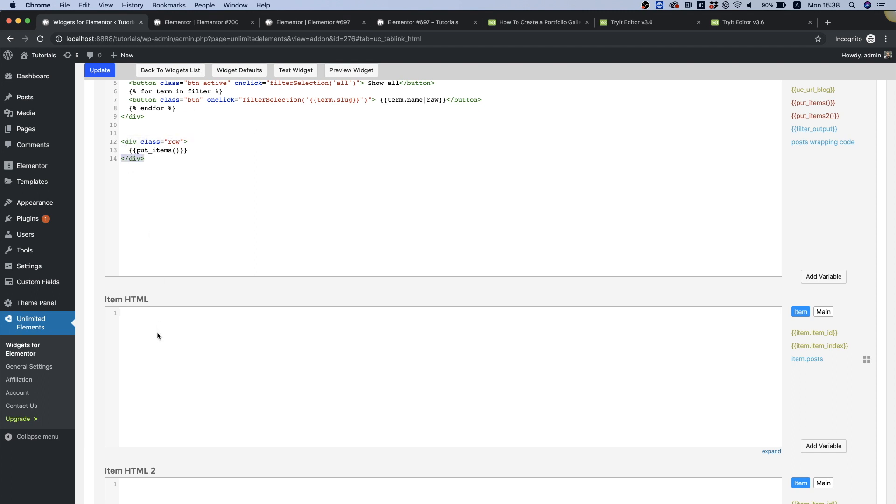
pyautogui.write('<div class="column nature">')
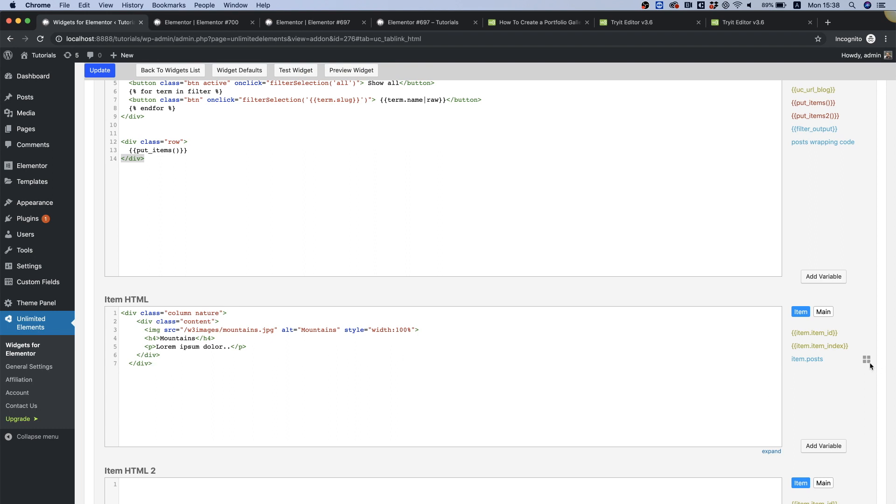
# Step: Replace the tile's image src, paragraph text and 'nature' class with item.posts.image, intro|raw and category_slug
pyautogui.scroll(-3)
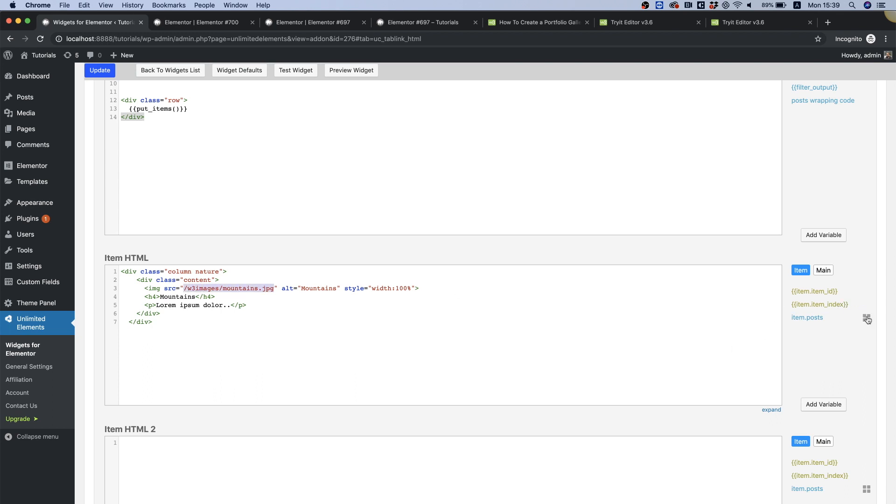
pyautogui.click(807, 317)
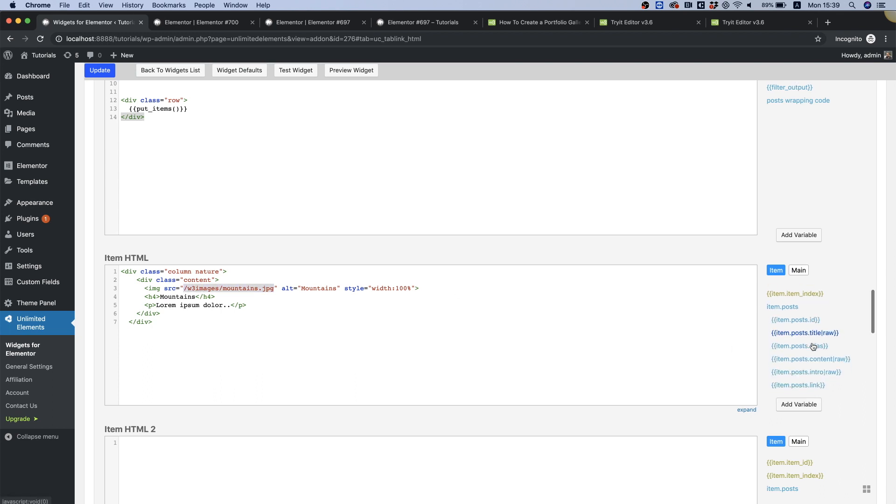
pyautogui.click(801, 377)
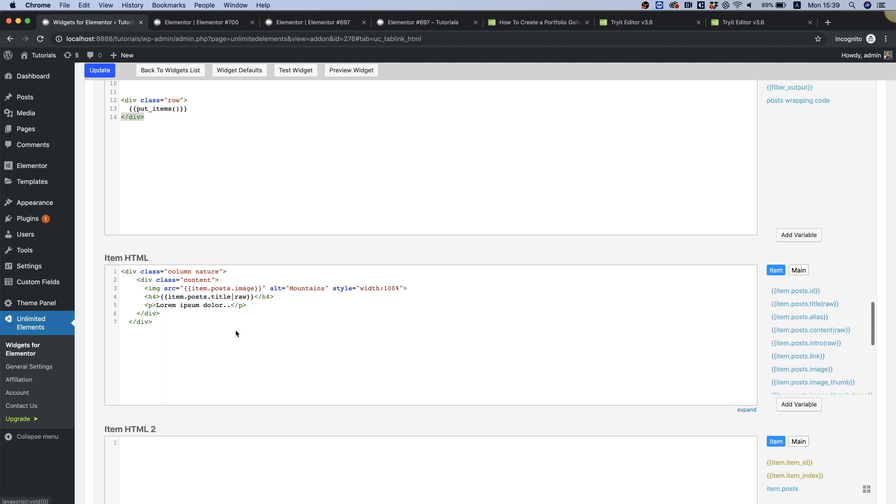
pyautogui.doubleClick(194, 305)
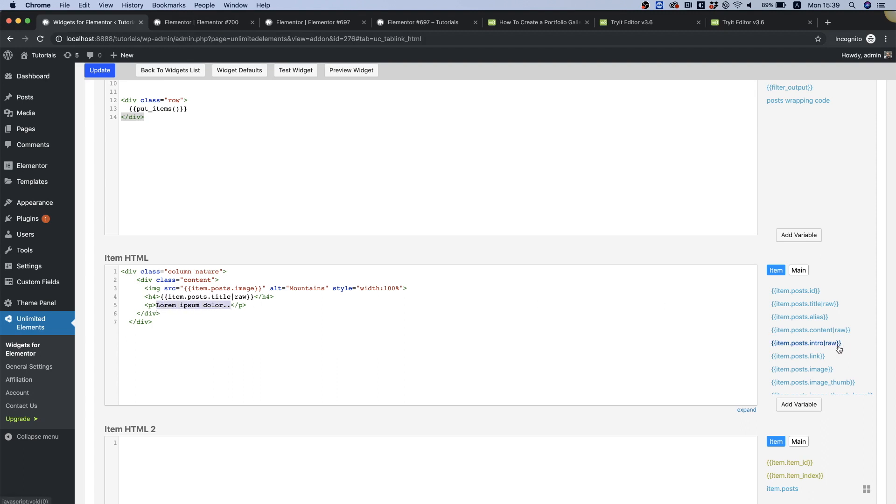
pyautogui.click(805, 343)
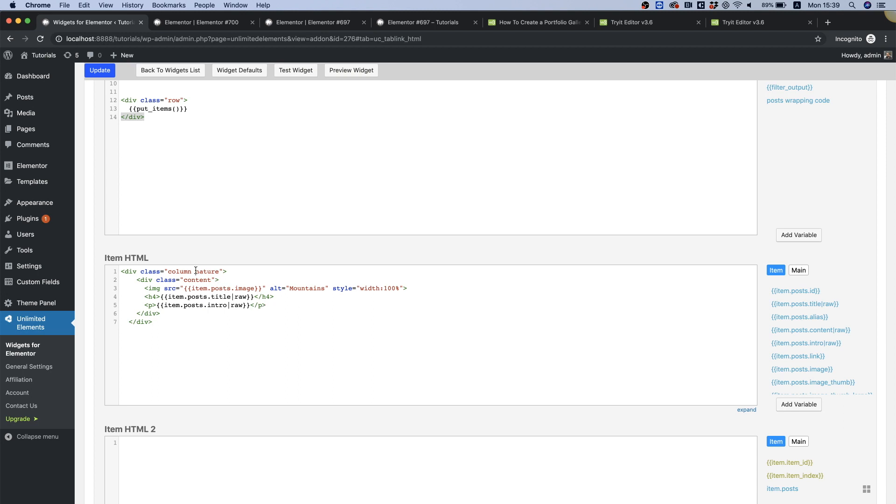
pyautogui.doubleClick(207, 272)
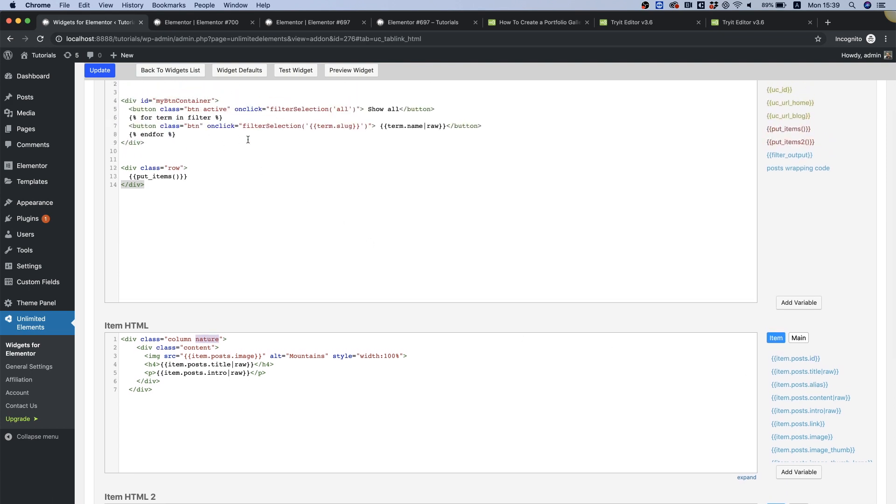
pyautogui.moveTo(416, 177)
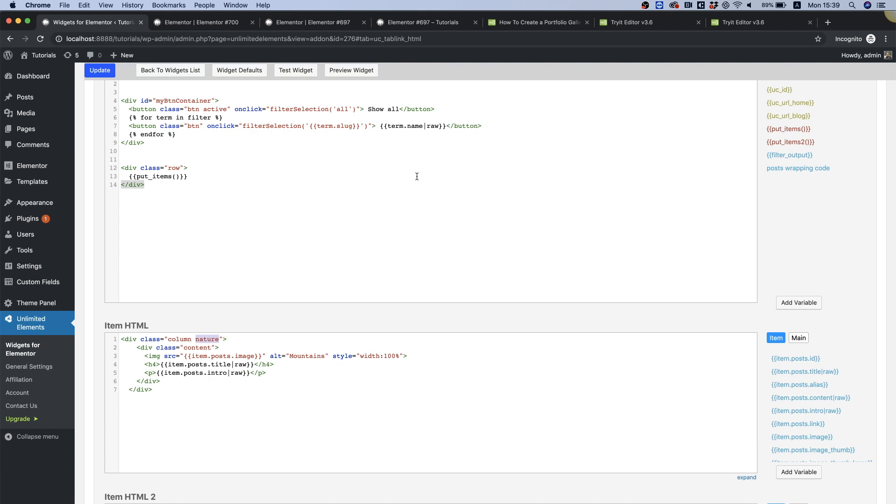
pyautogui.moveTo(345, 128)
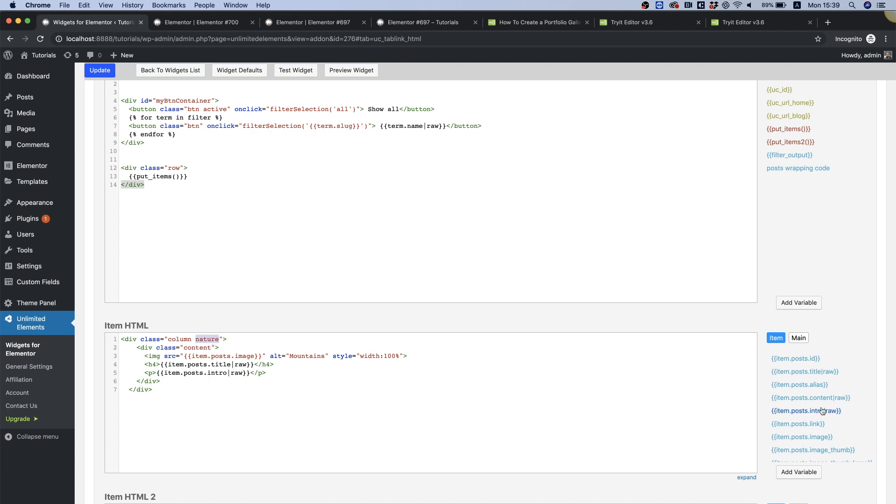
pyautogui.scroll(-3)
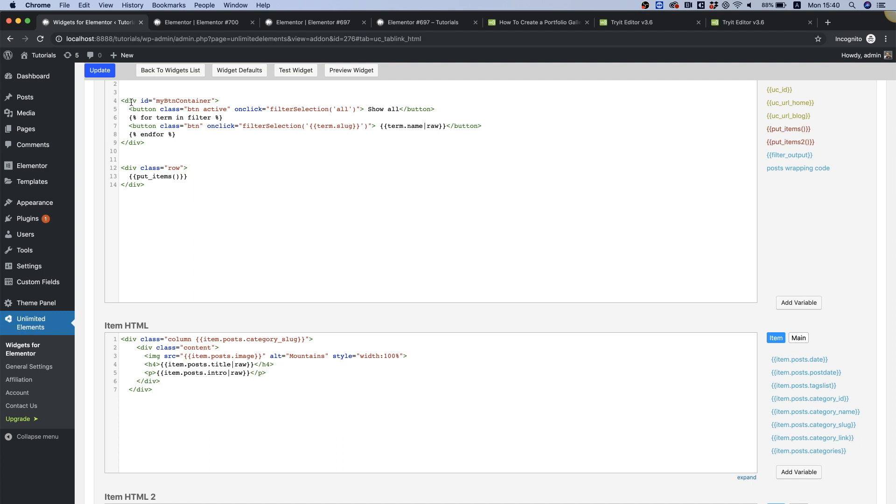
# Step: Switch the widget editor to its empty CSS code via the Javascript tab
pyautogui.click(99, 70)
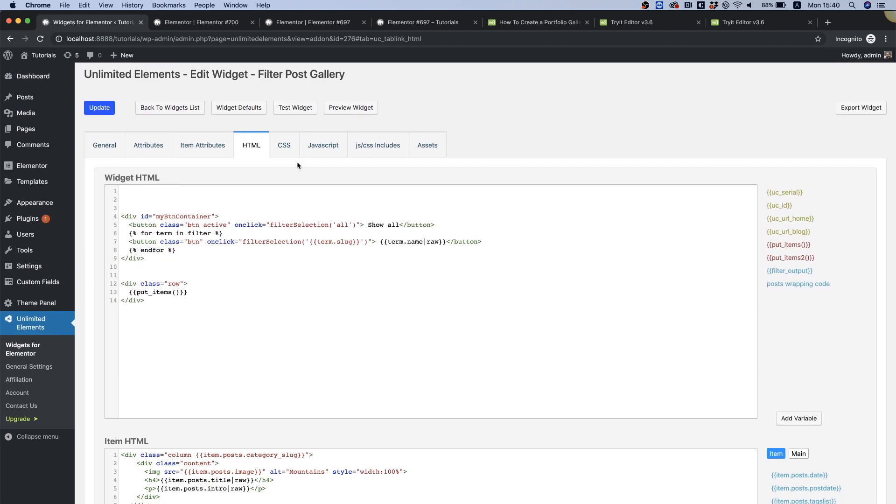
pyautogui.click(323, 145)
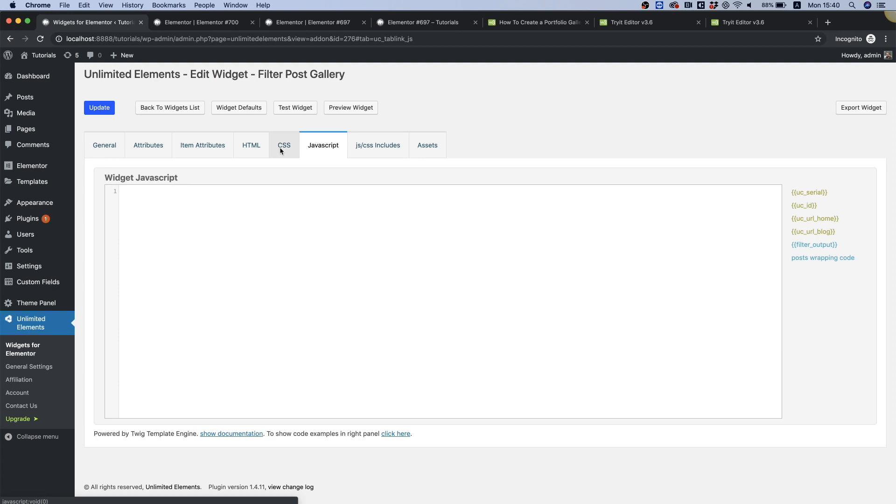
pyautogui.click(283, 145)
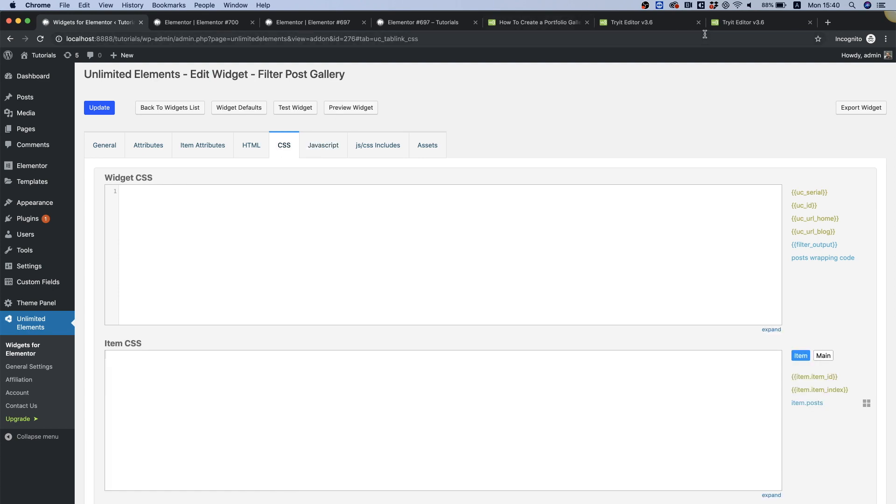
# Step: Copy the W3Schools filtering script into the widget's JavaScript
pyautogui.click(628, 22)
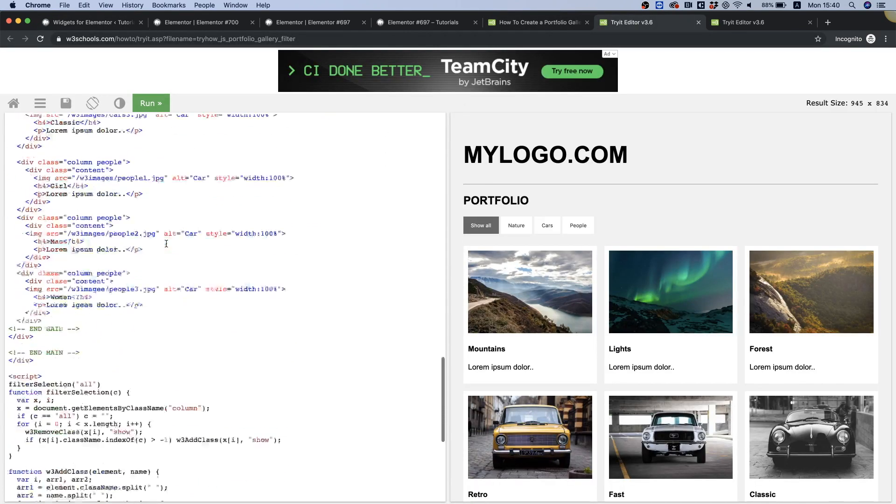
pyautogui.scroll(-3)
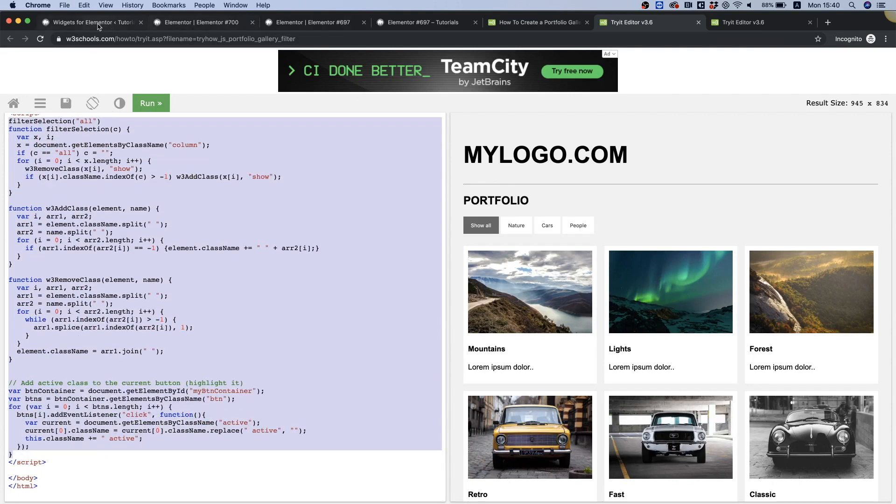
pyautogui.click(86, 22)
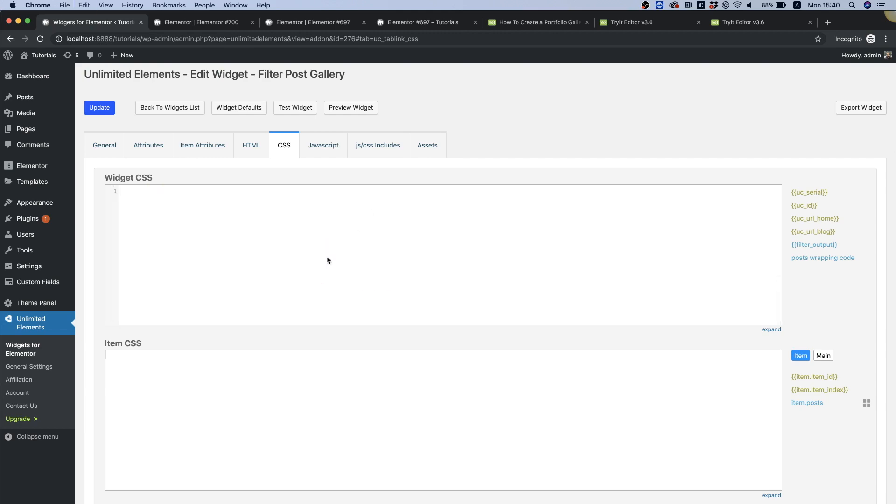
pyautogui.click(322, 144)
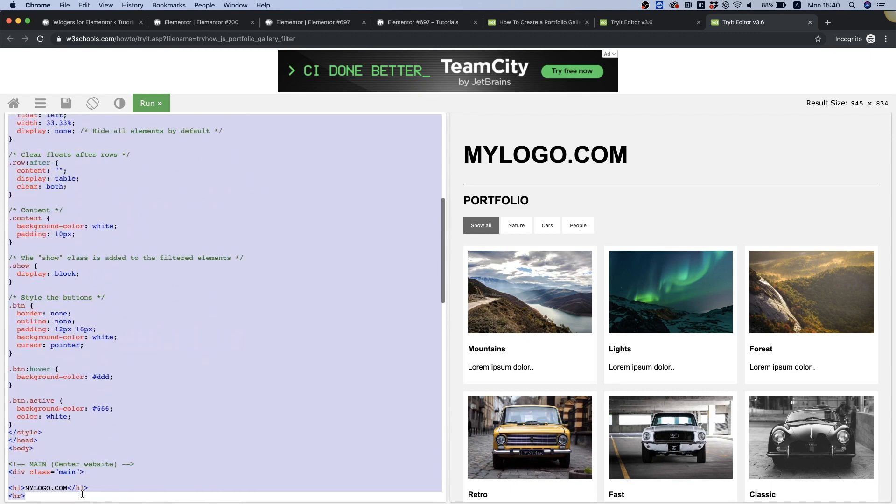
# Step: Copy the example's button and tile style rules into Widget CSS
pyautogui.scroll(-3)
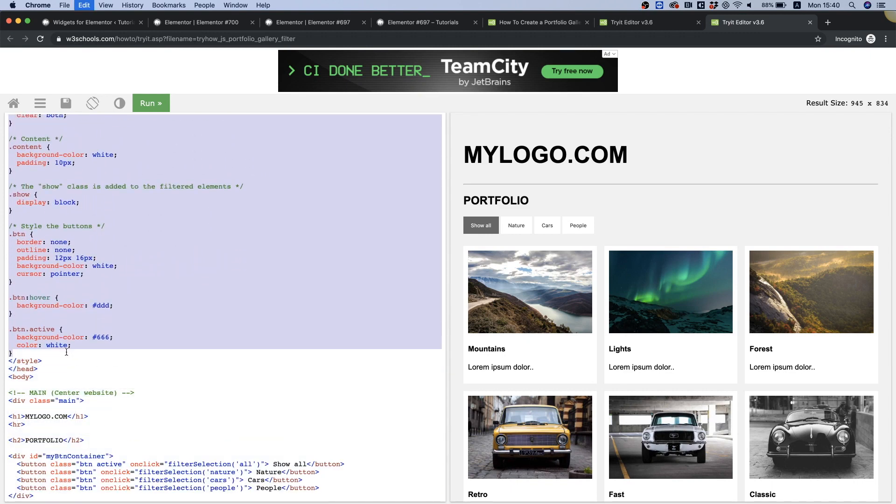
pyautogui.click(86, 23)
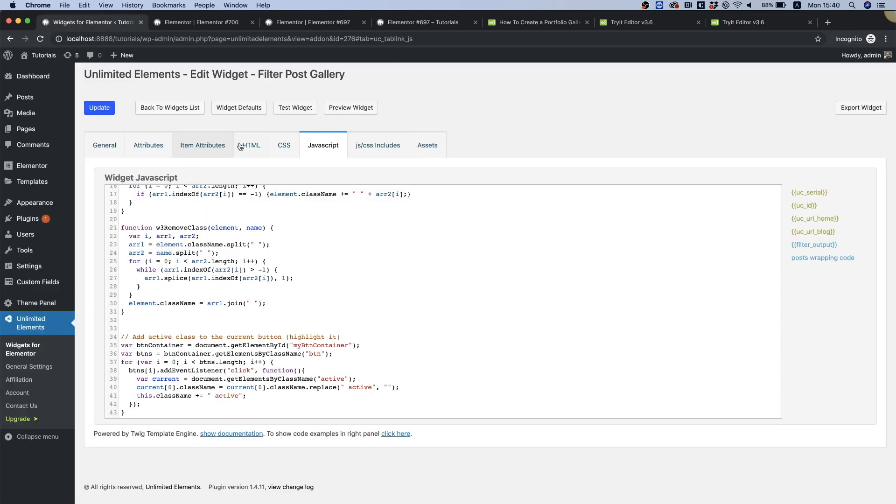
pyautogui.click(284, 144)
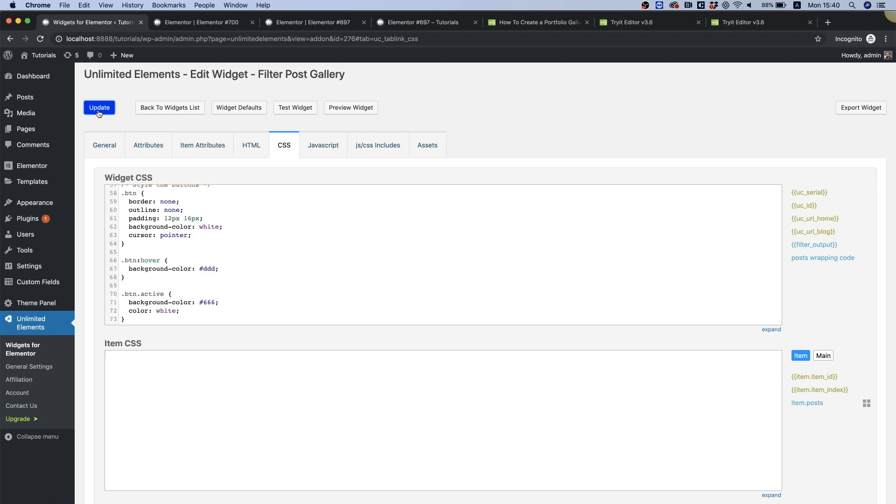
# Step: Save the widget, publish page #700 and bring up its preview
pyautogui.click(200, 23)
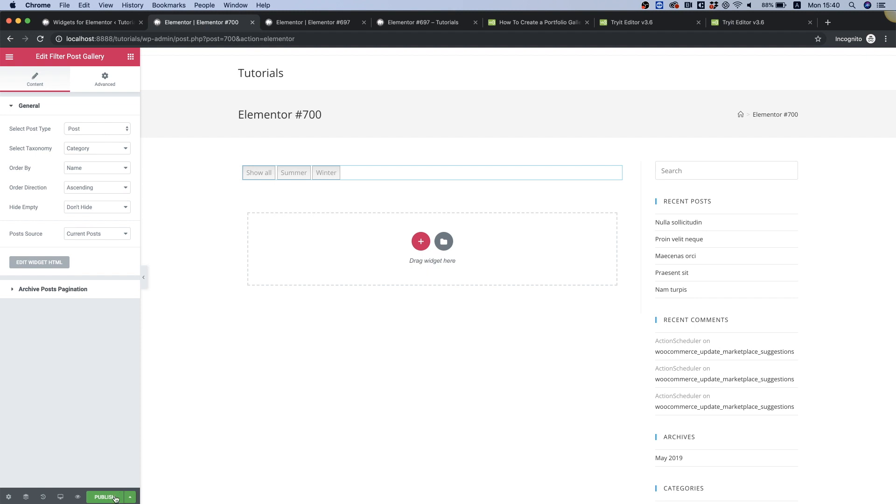
pyautogui.click(105, 496)
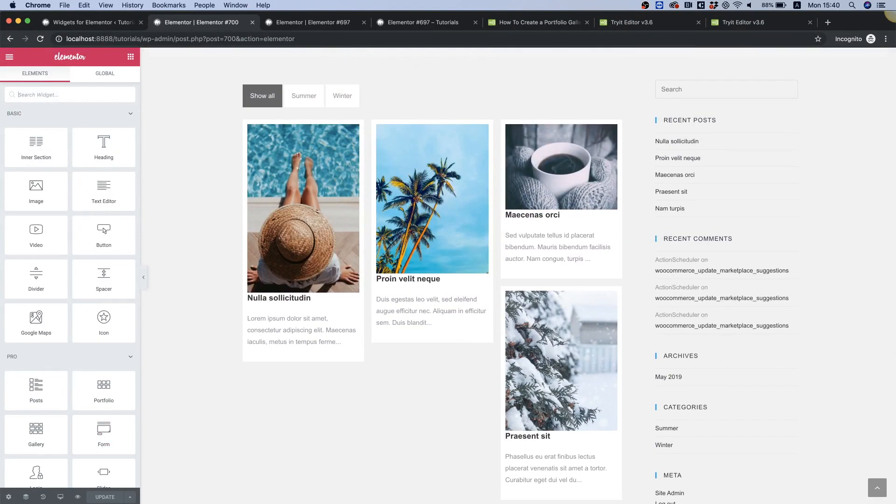
pyautogui.click(291, 22)
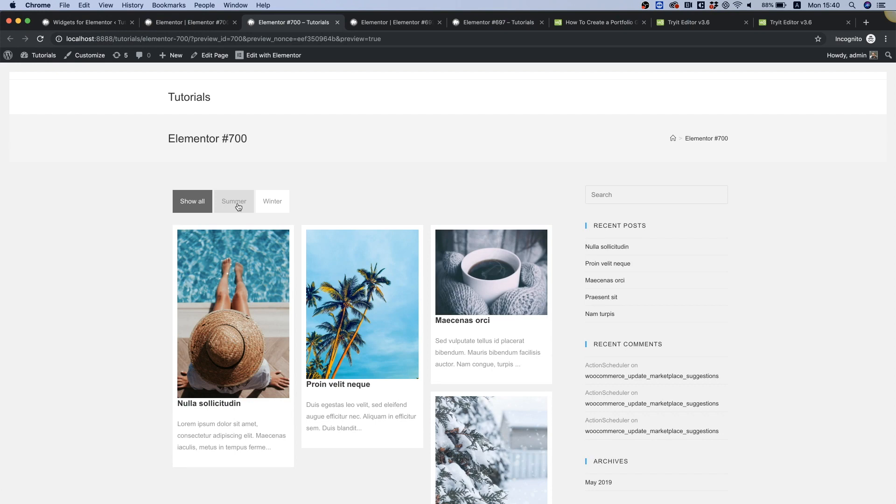
# Step: Filter the preview gallery by Summer, then Winter, then Show all
pyautogui.click(233, 201)
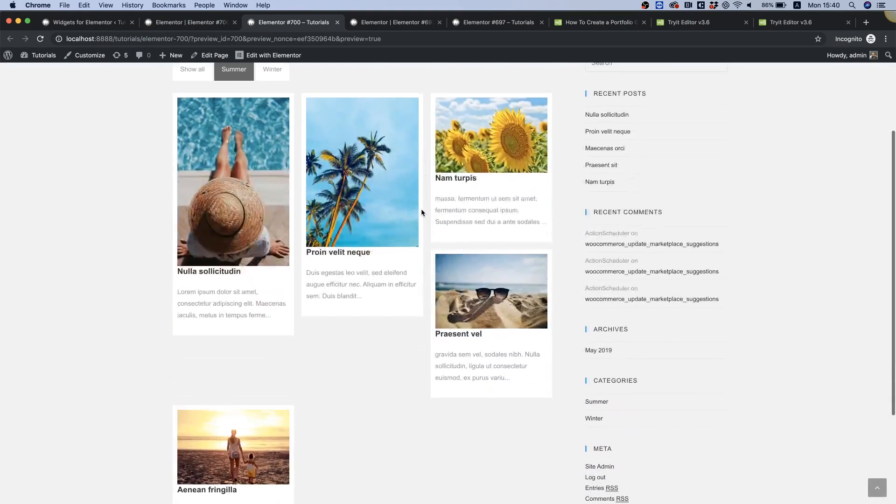
pyautogui.scroll(-3)
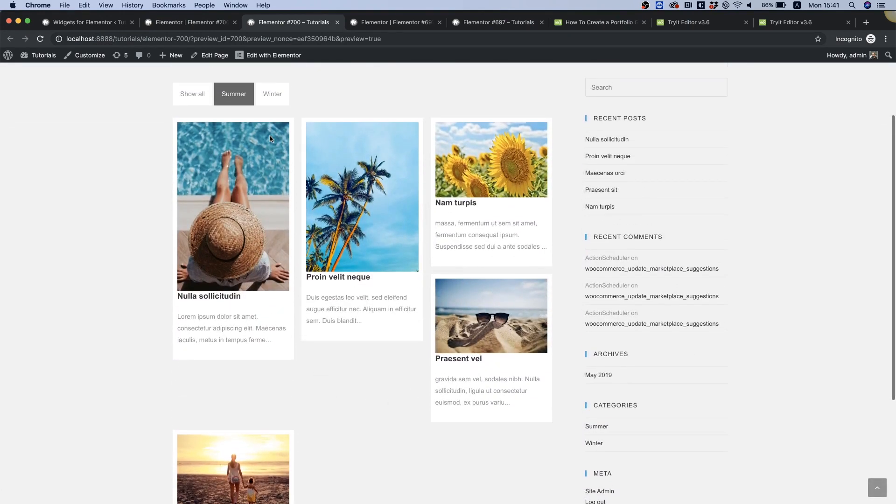
pyautogui.click(271, 94)
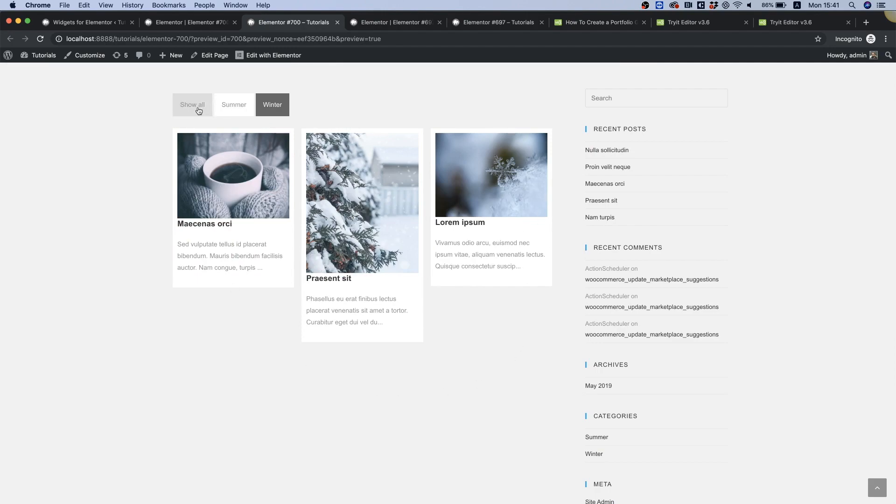
pyautogui.click(192, 105)
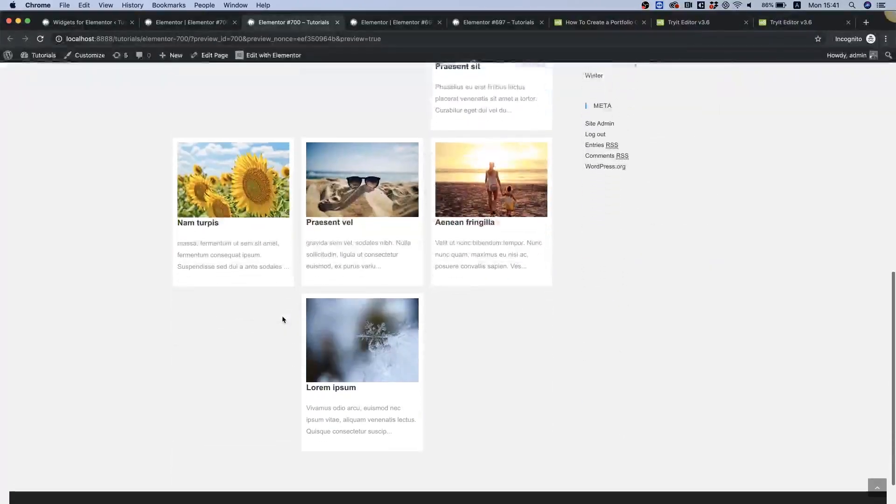
pyautogui.scroll(3)
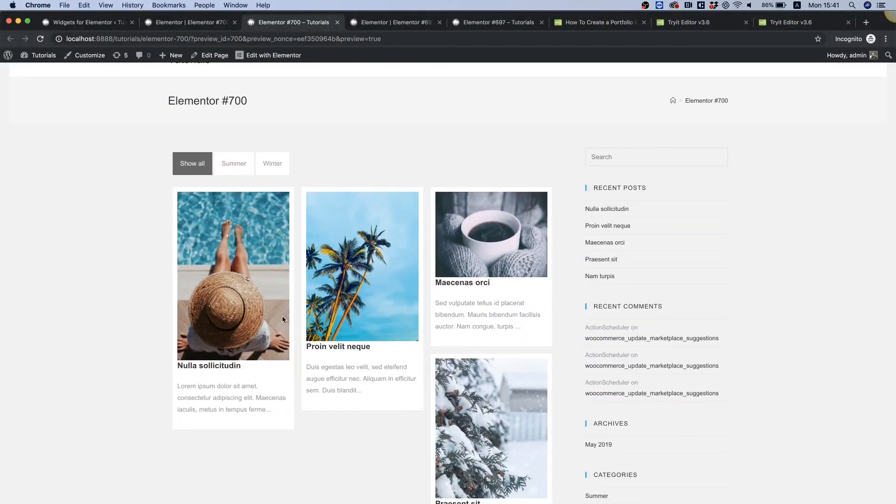
pyautogui.scroll(-3)
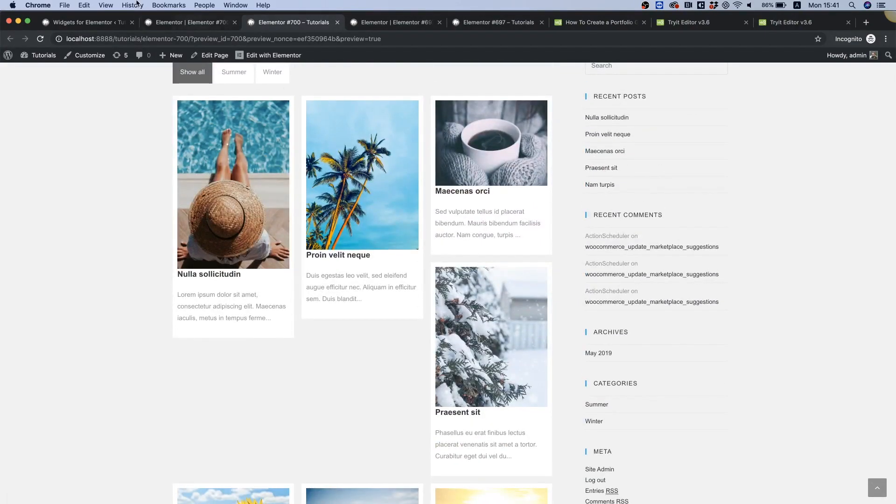
pyautogui.moveTo(86, 22)
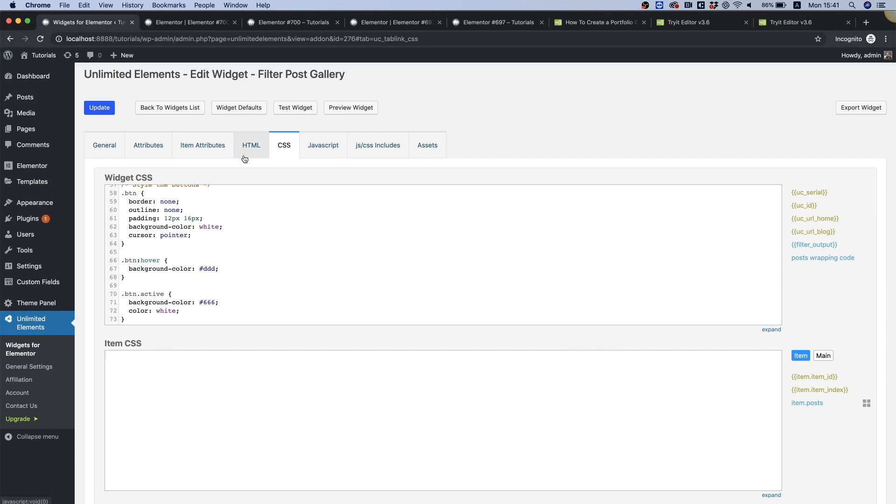
# Step: Add a div to Item HTML styled with background-image:url({{item.posts.image}})
pyautogui.click(251, 144)
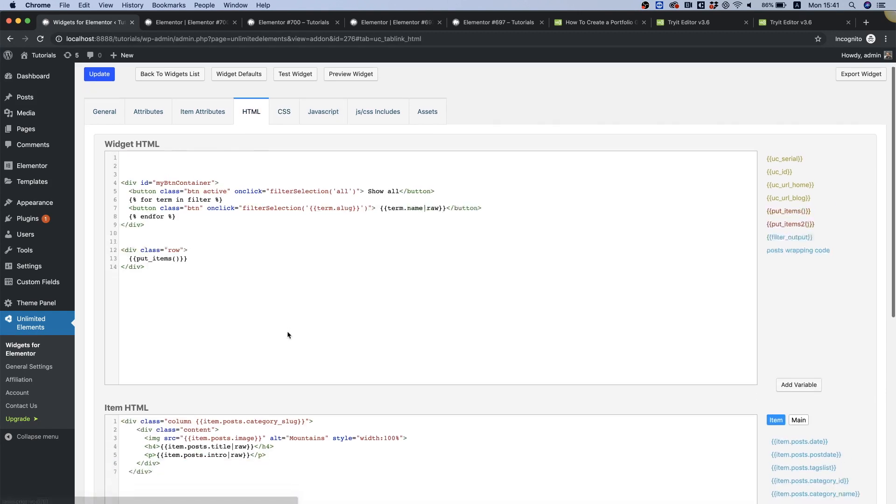
pyautogui.scroll(-3)
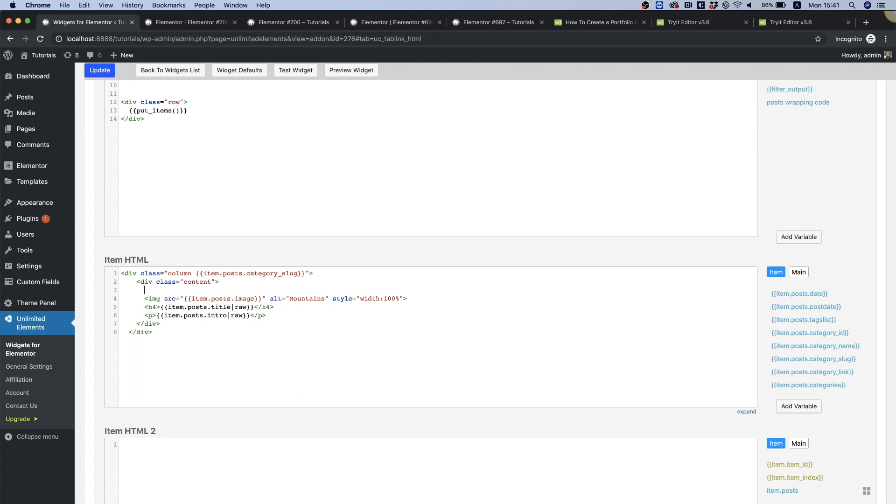
pyautogui.write('<div>')
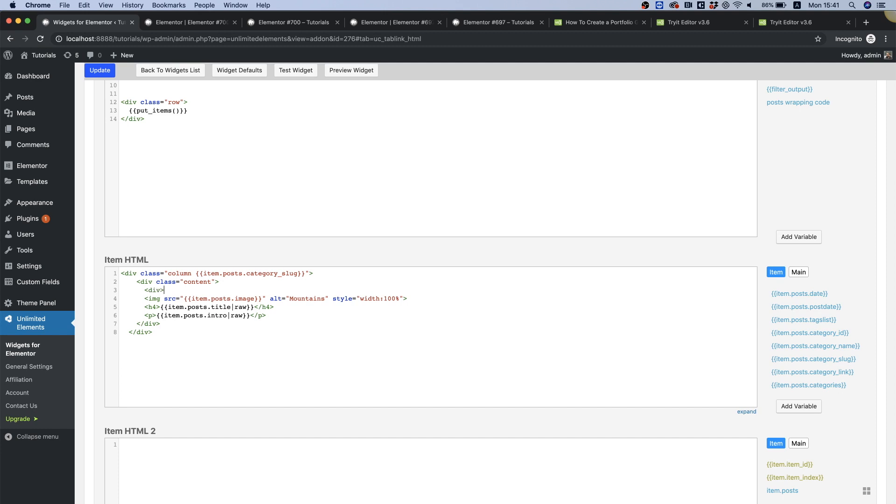
pyautogui.write('</div>')
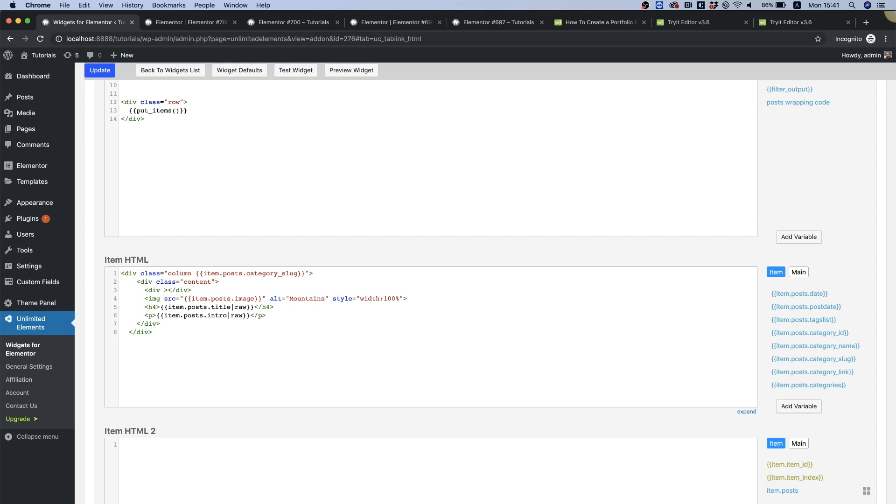
pyautogui.write('style=""')
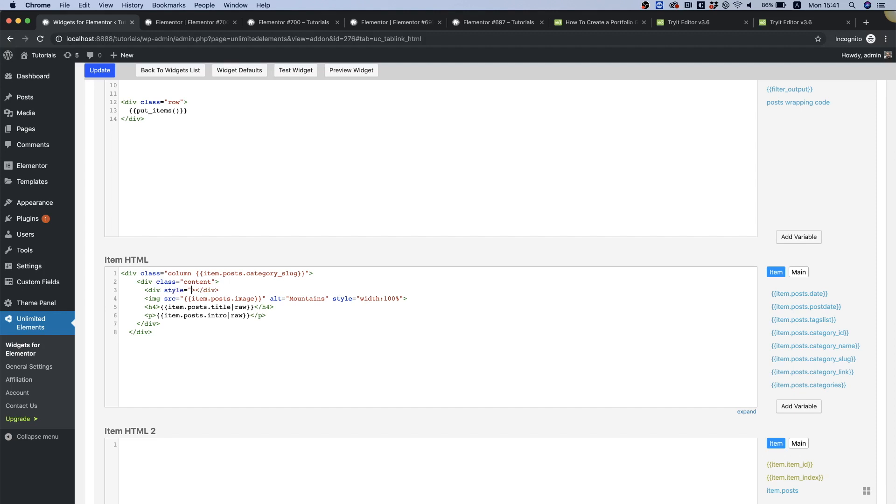
pyautogui.write('background')
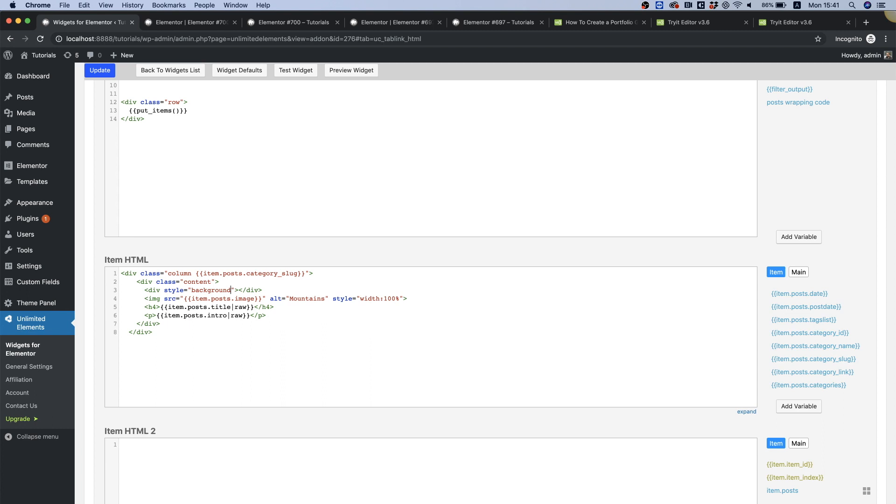
pyautogui.write('-image')
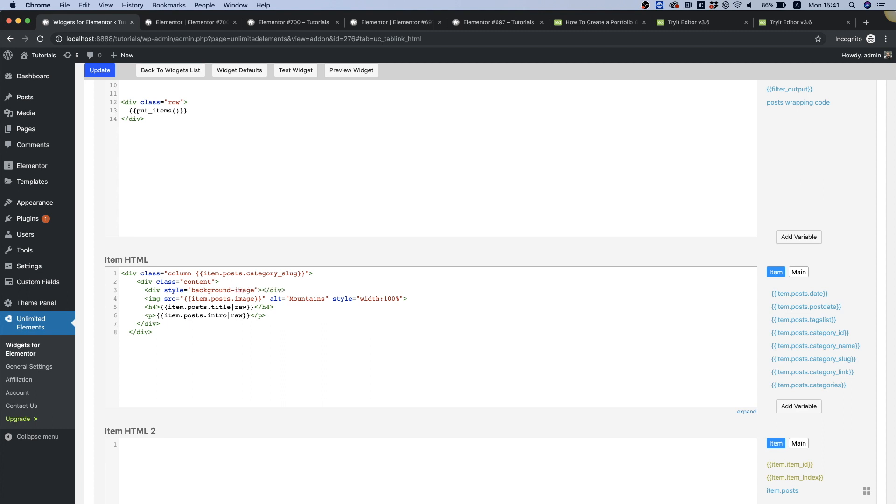
pyautogui.write(':;')
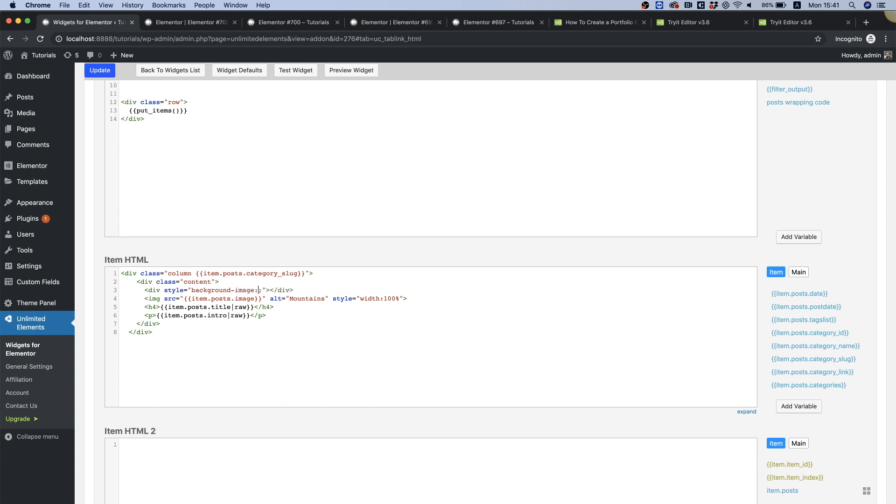
pyautogui.write('url()')
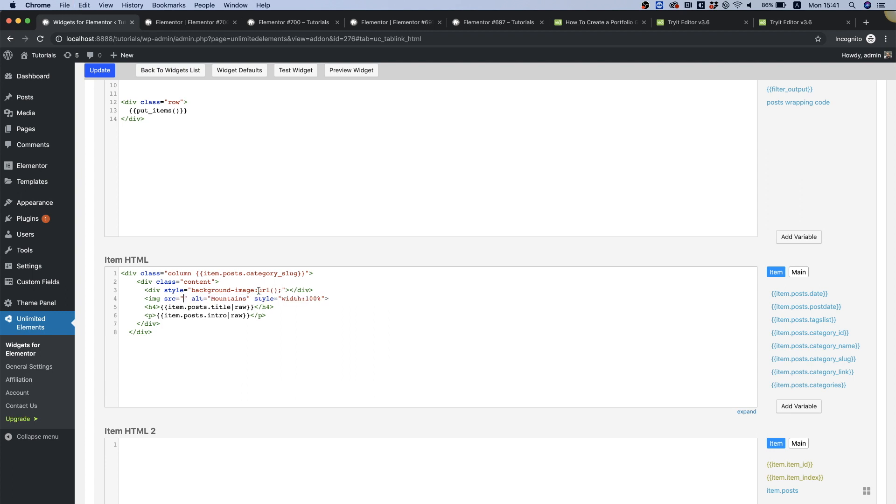
pyautogui.write('{{item.posts.image}})')
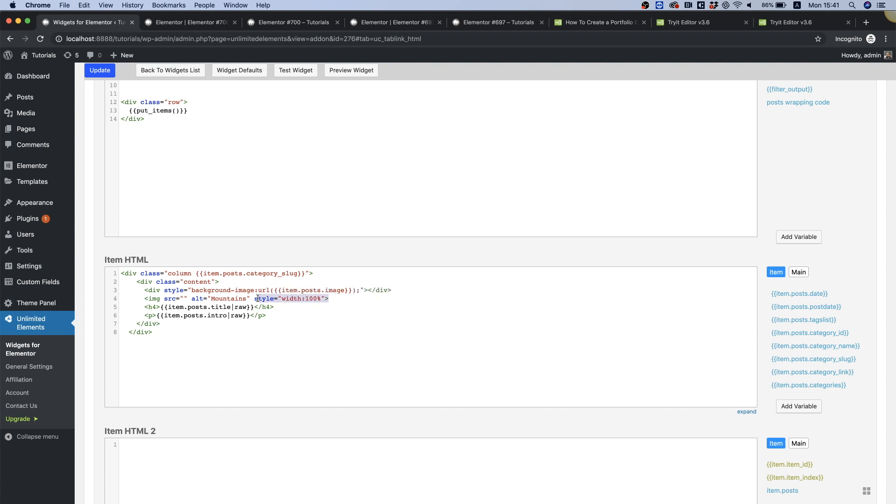
# Step: Remove the old img tag, give the div height:400px and update the widget
pyautogui.press('Backspace')
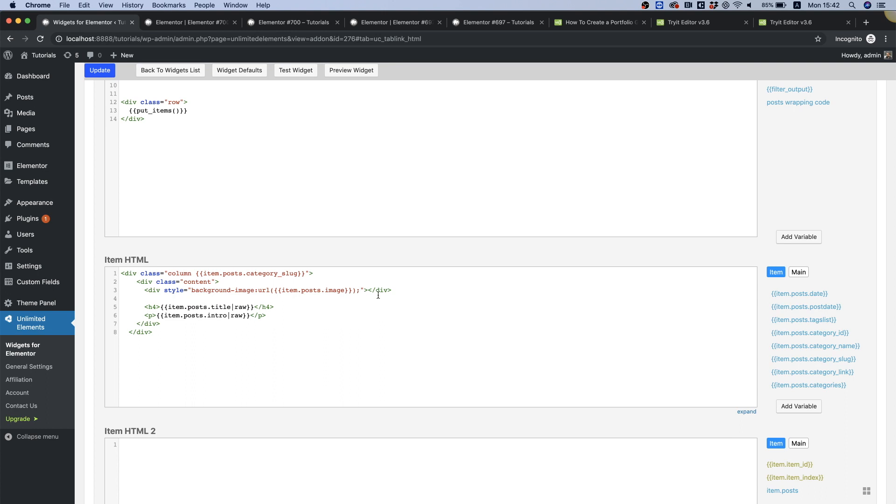
pyautogui.write('height:')
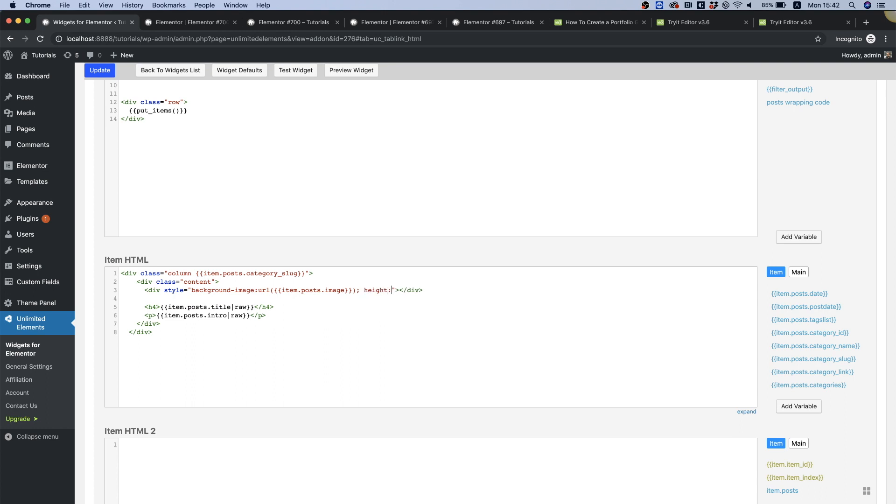
pyautogui.write('400px;')
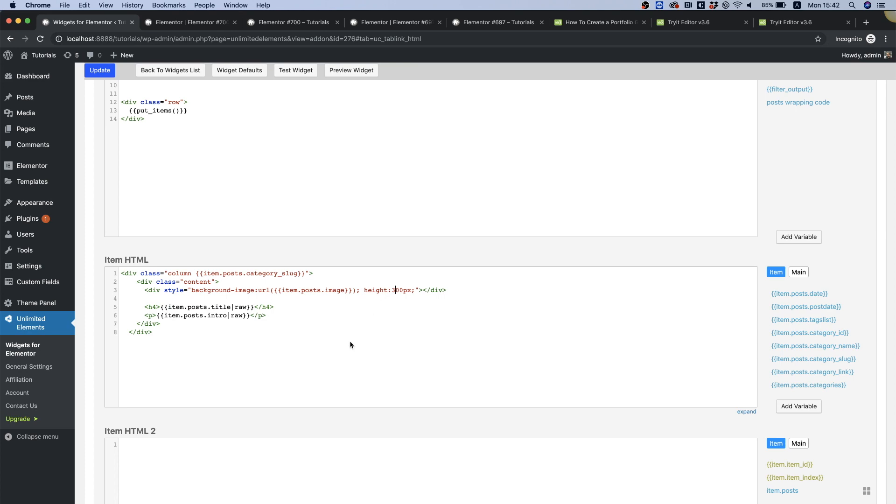
pyautogui.click(100, 70)
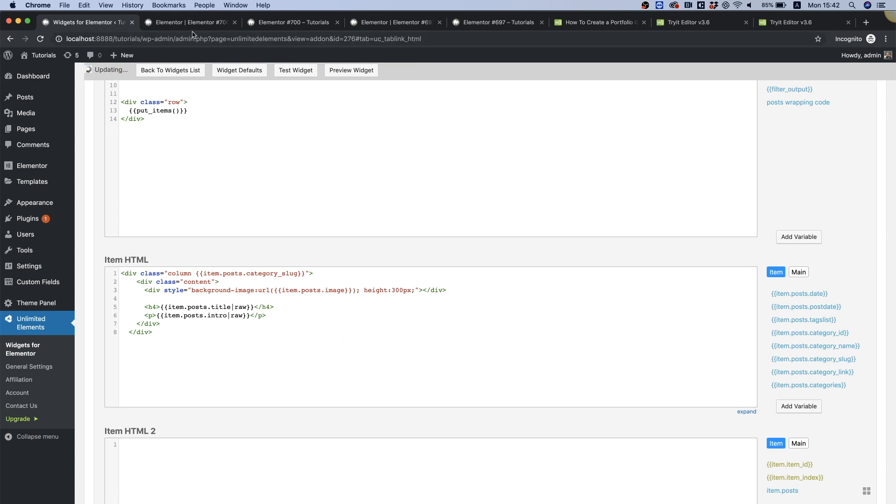
pyautogui.click(188, 22)
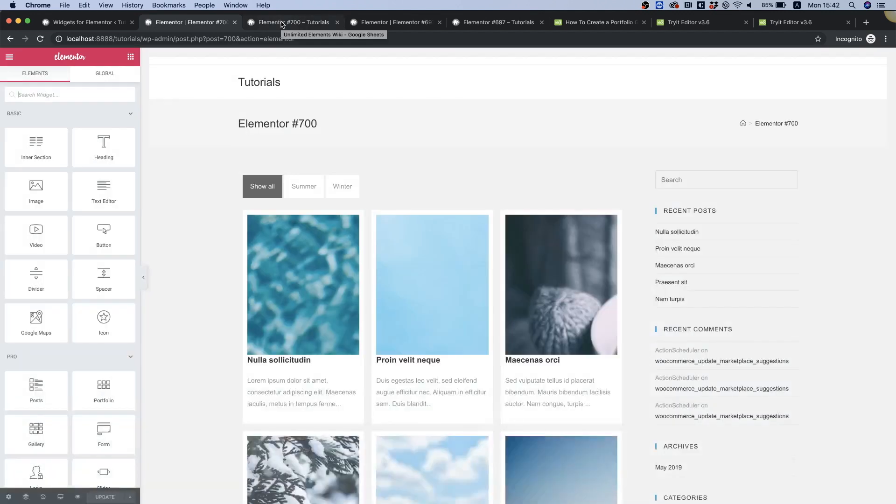
pyautogui.scroll(-3)
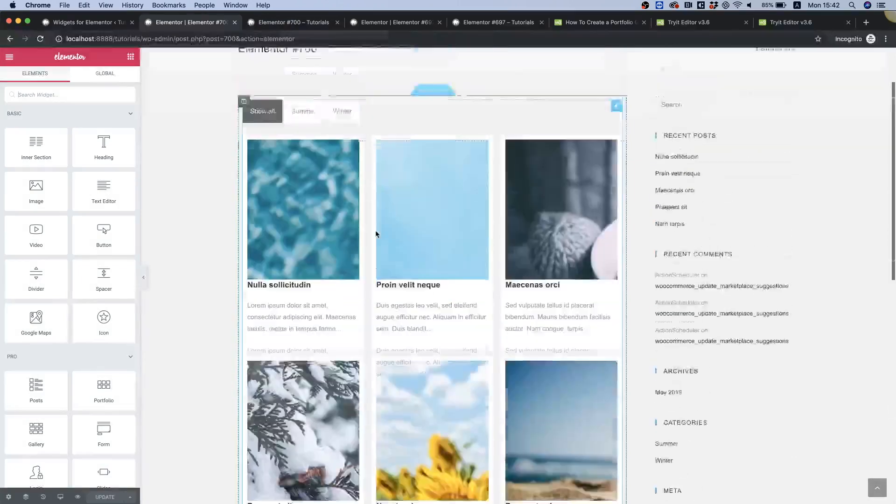
pyautogui.click(86, 22)
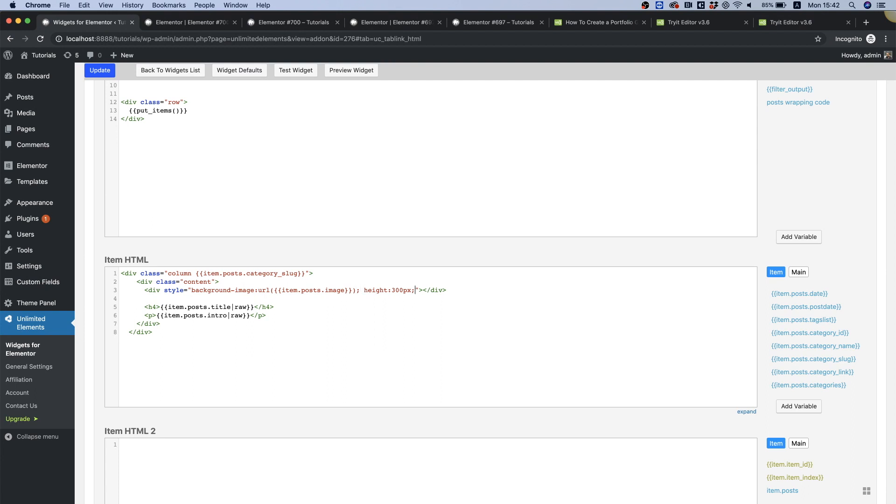
# Step: Append background-size:cover; to the tile div's style in Item HTML
pyautogui.write('background')
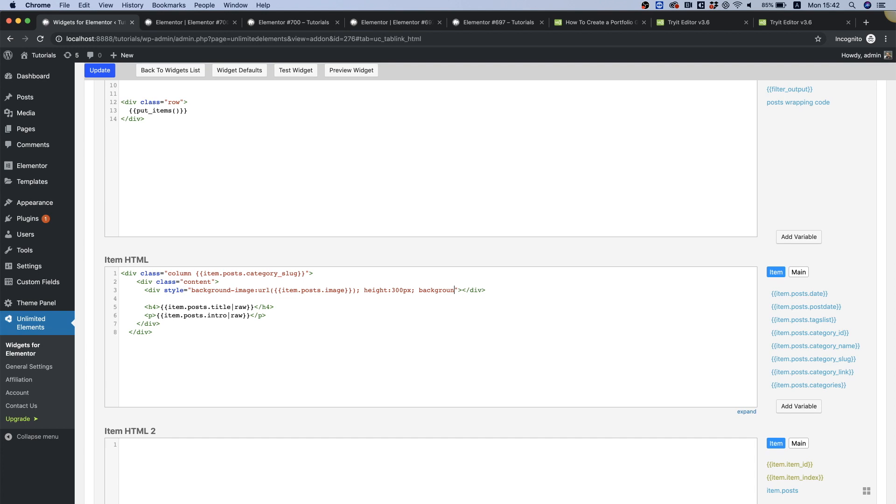
pyautogui.write('-size:')
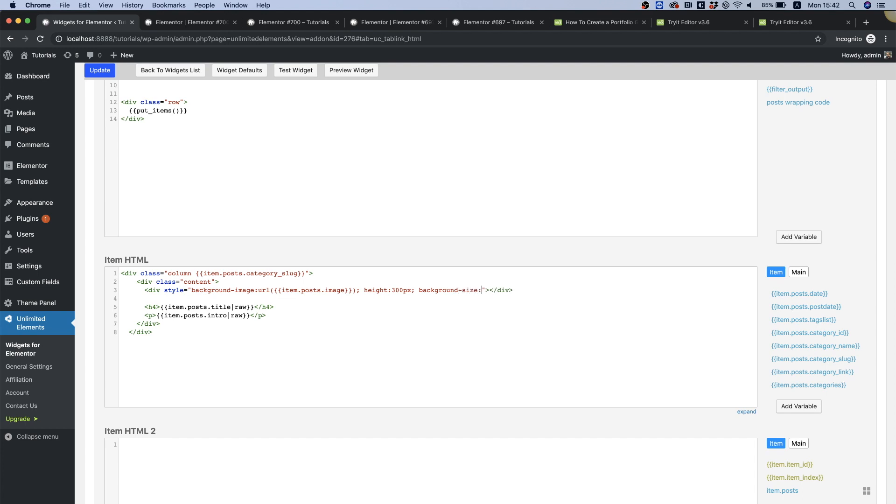
pyautogui.write('cover;')
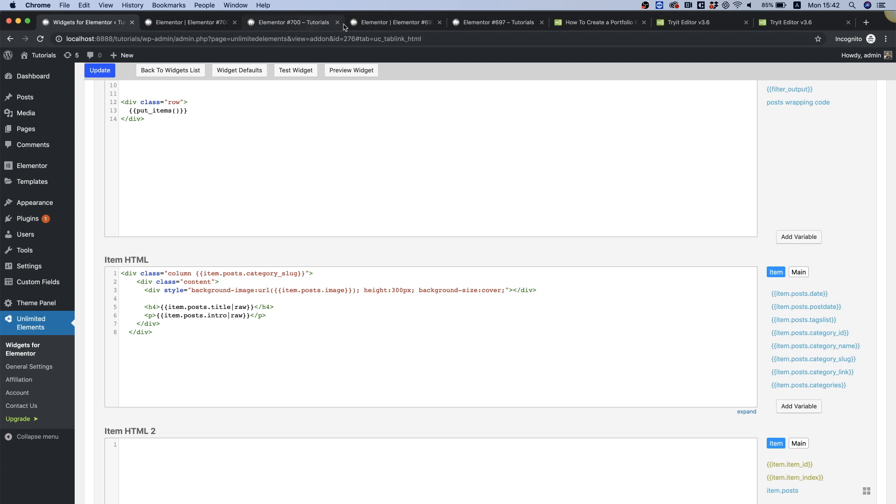
# Step: View the evenly filled 300px tiles on page #700's preview
pyautogui.click(393, 22)
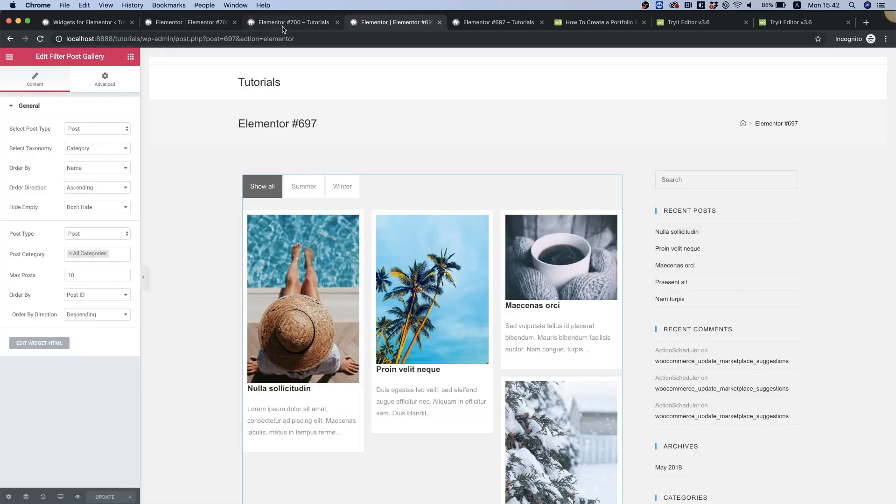
pyautogui.click(291, 23)
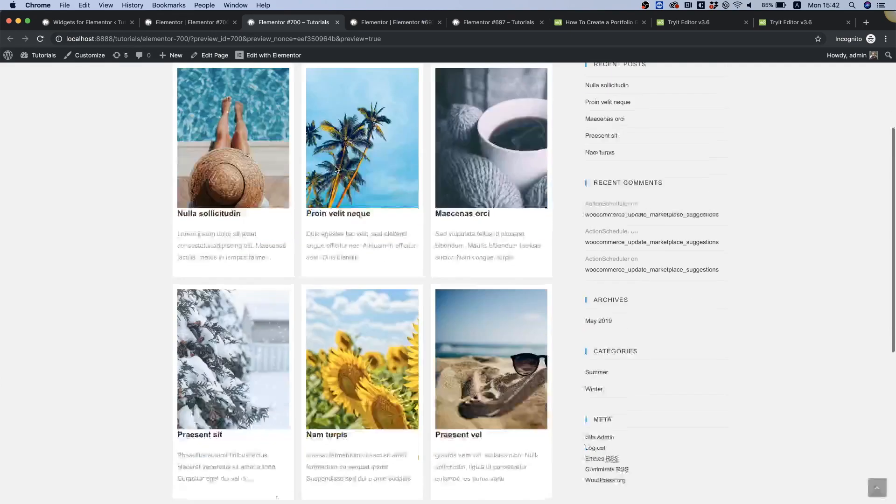
pyautogui.scroll(-3)
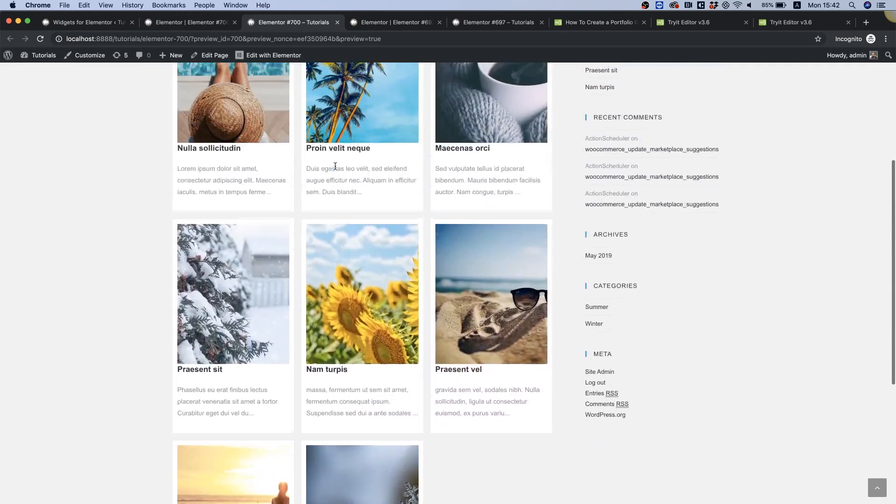